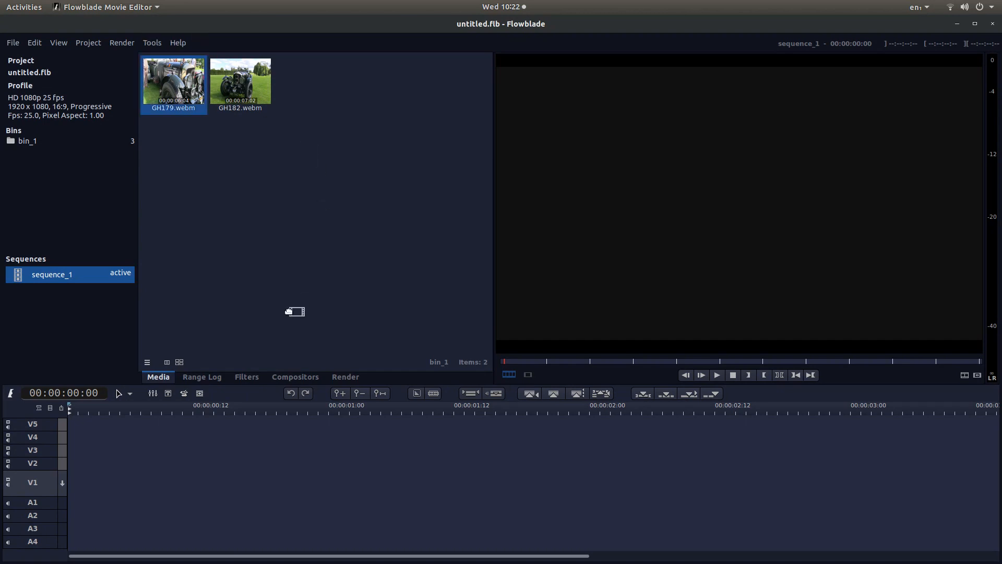
# Place GH179.webm from the Media bin at the start of track V1.
pyautogui.moveTo(173, 80); pyautogui.dragTo(96, 482)
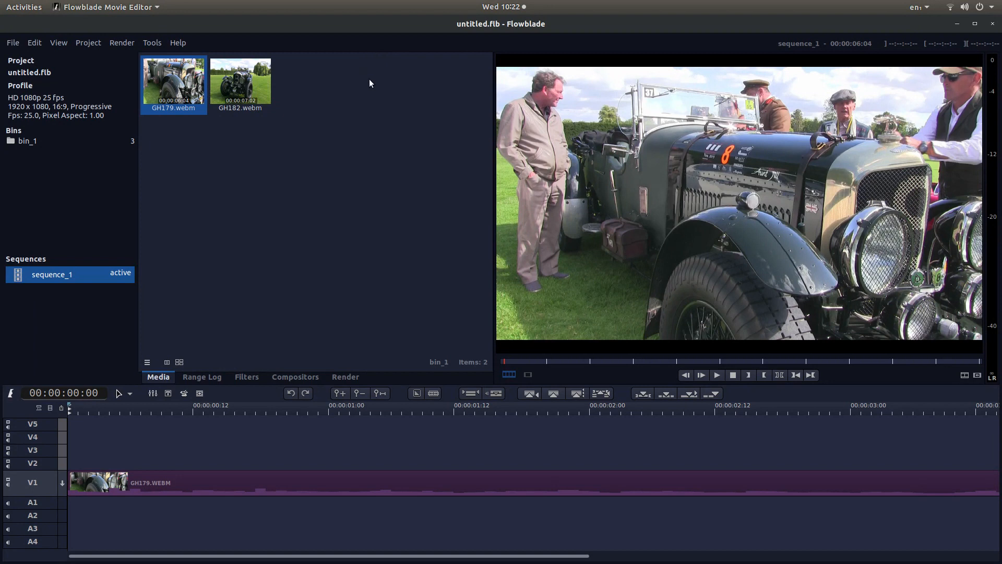
pyautogui.moveTo(761, 58)
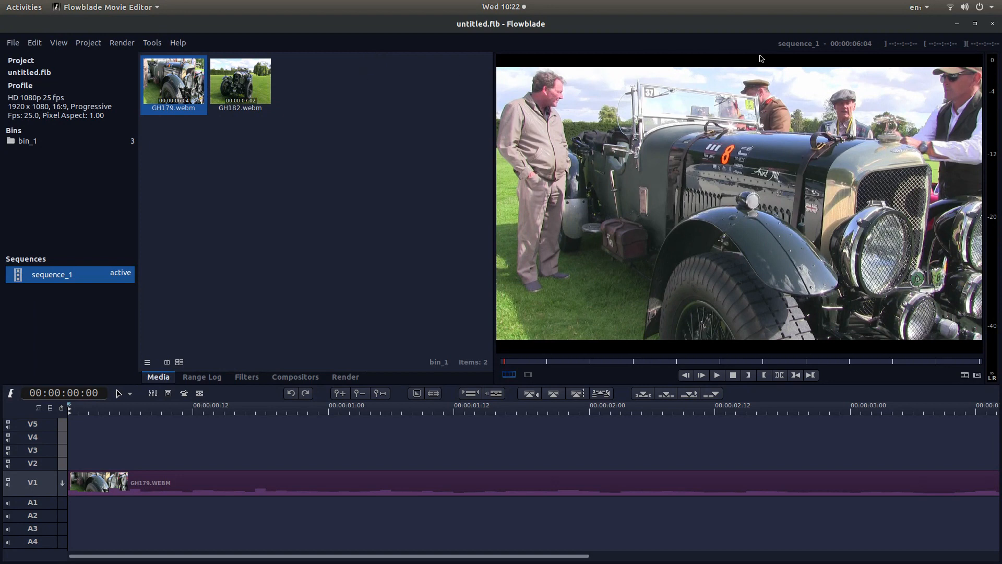
pyautogui.moveTo(503, 339)
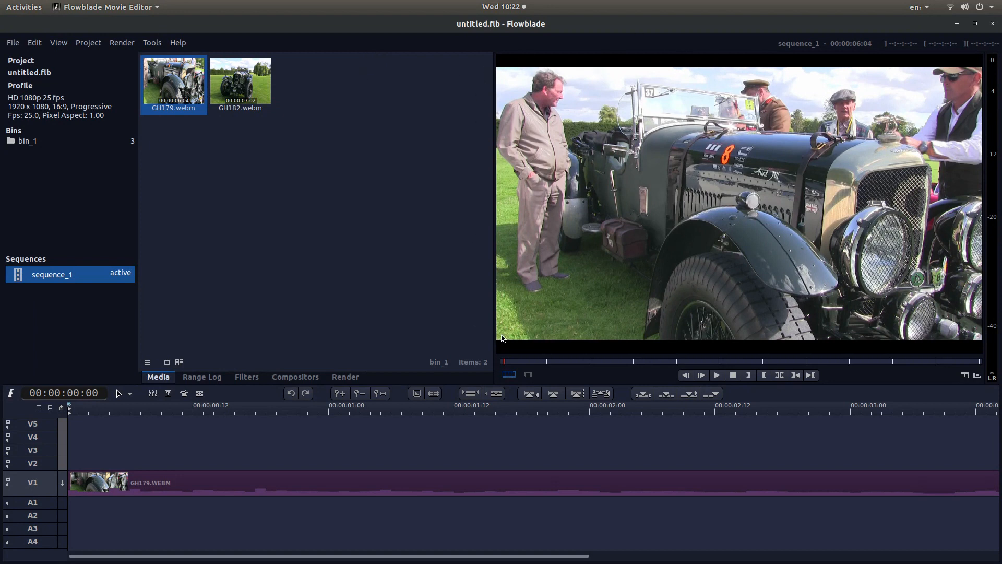
pyautogui.moveTo(741, 112)
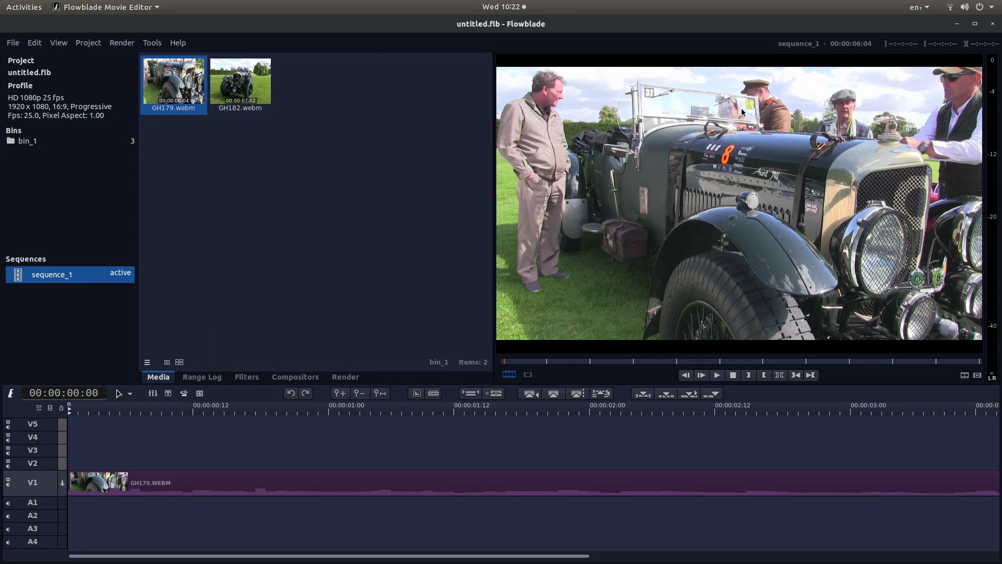
pyautogui.moveTo(631, 119)
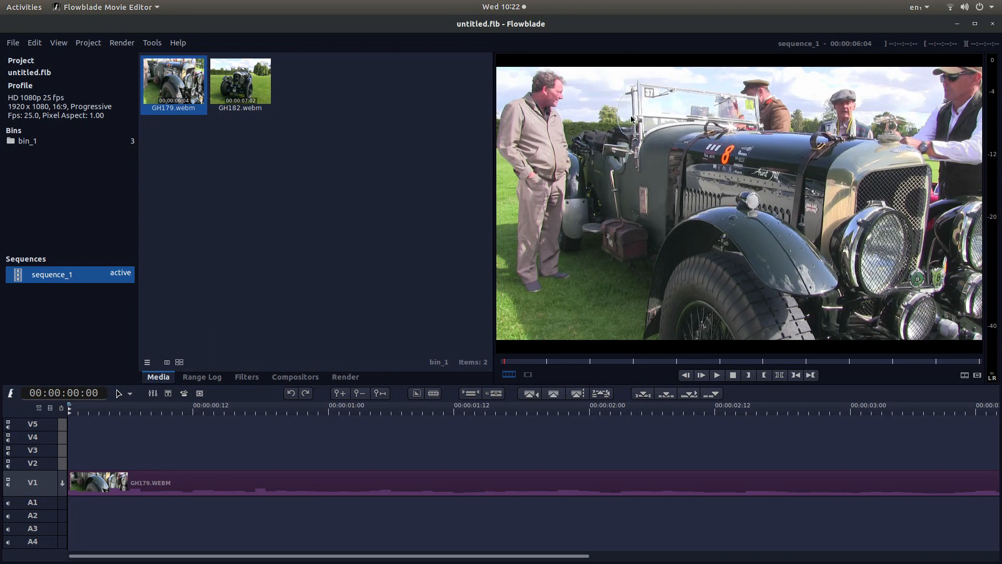
pyautogui.moveTo(684, 135)
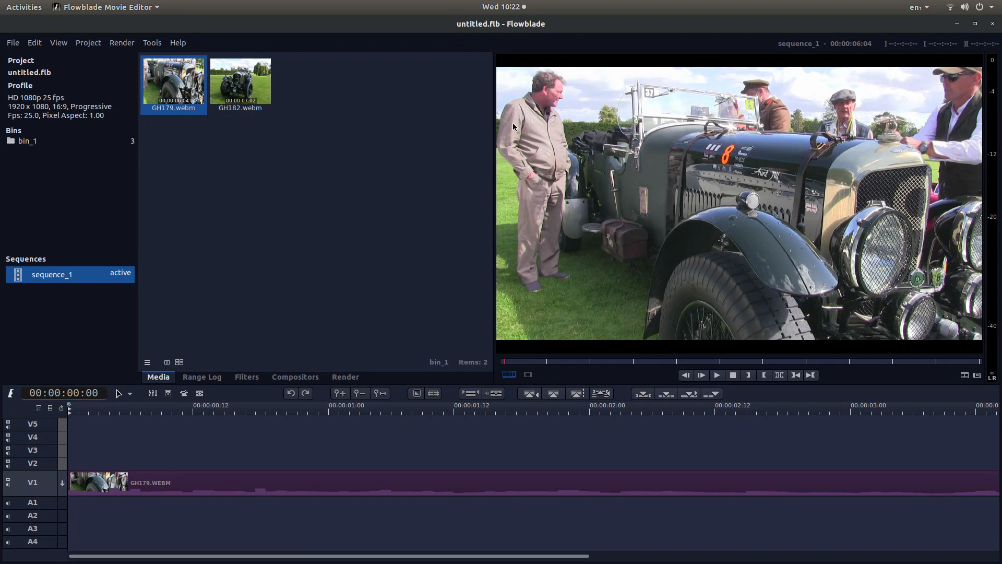
pyautogui.moveTo(435, 185)
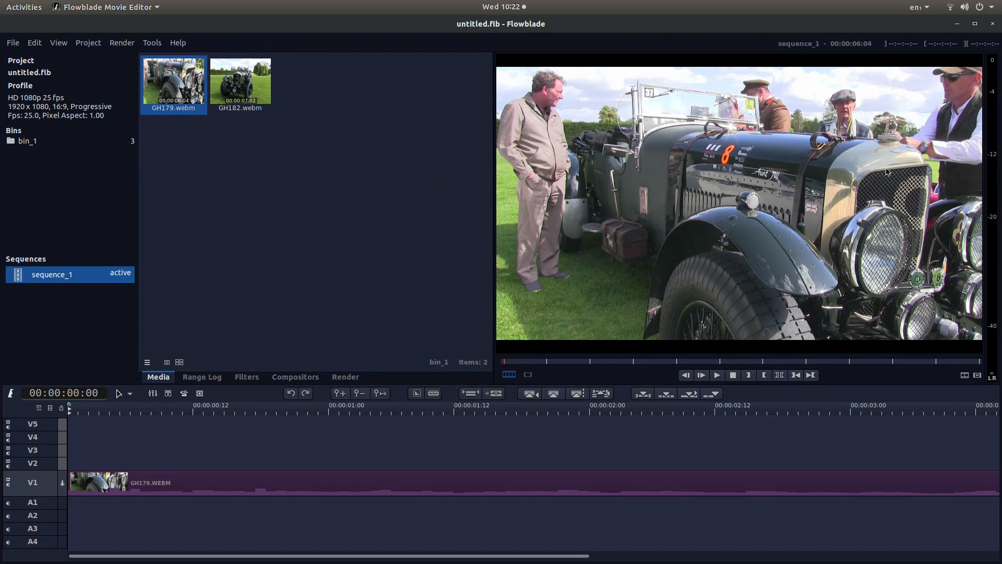
pyautogui.moveTo(736, 195)
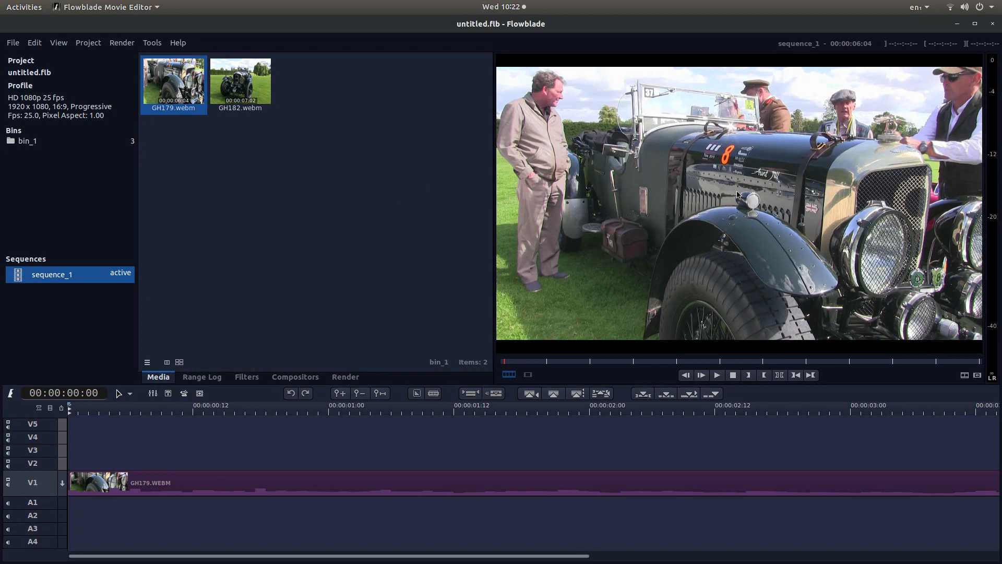
pyautogui.moveTo(83, 46)
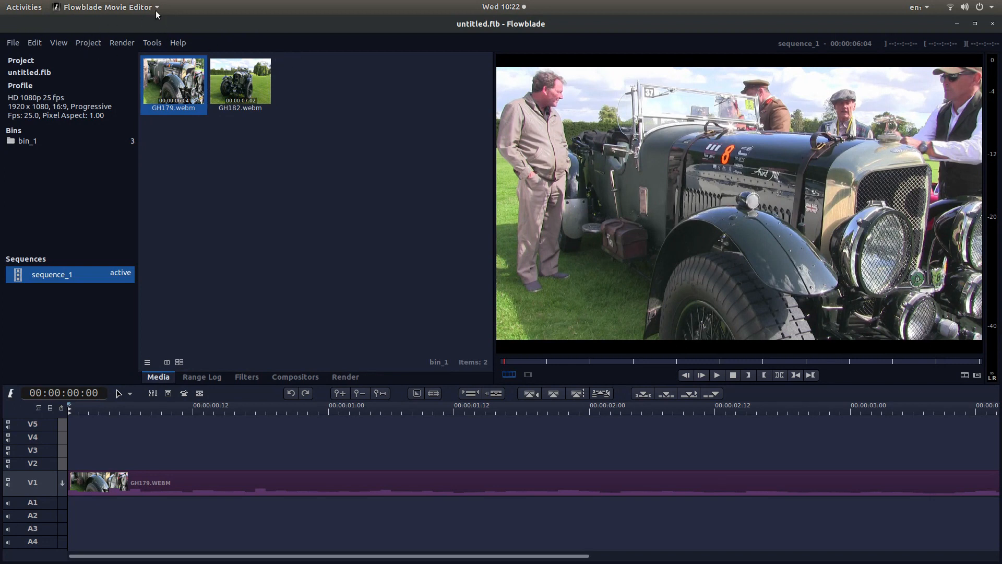
pyautogui.moveTo(368, 47)
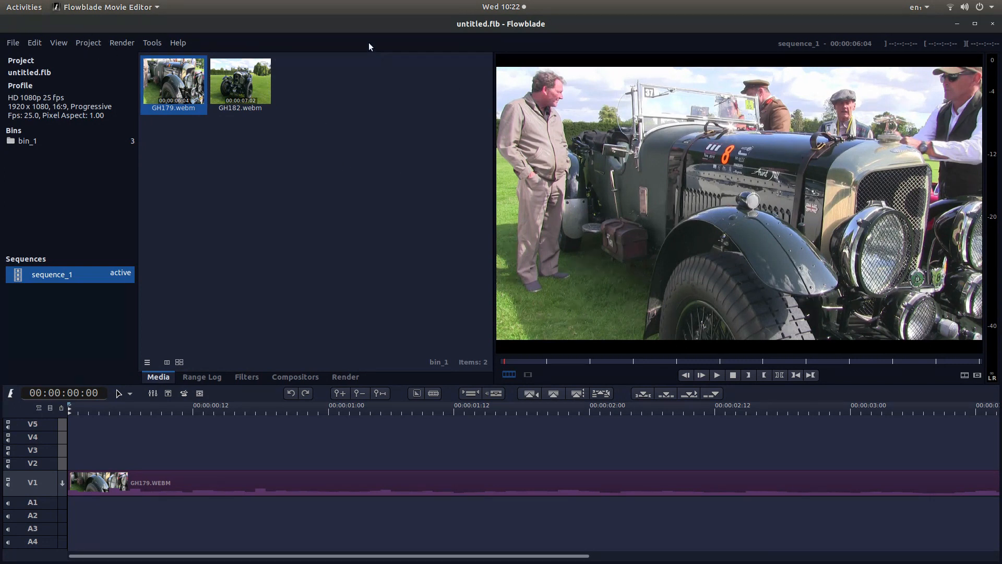
# Create a new white Color Clip via Project > Create Color Clip.
pyautogui.click(88, 42)
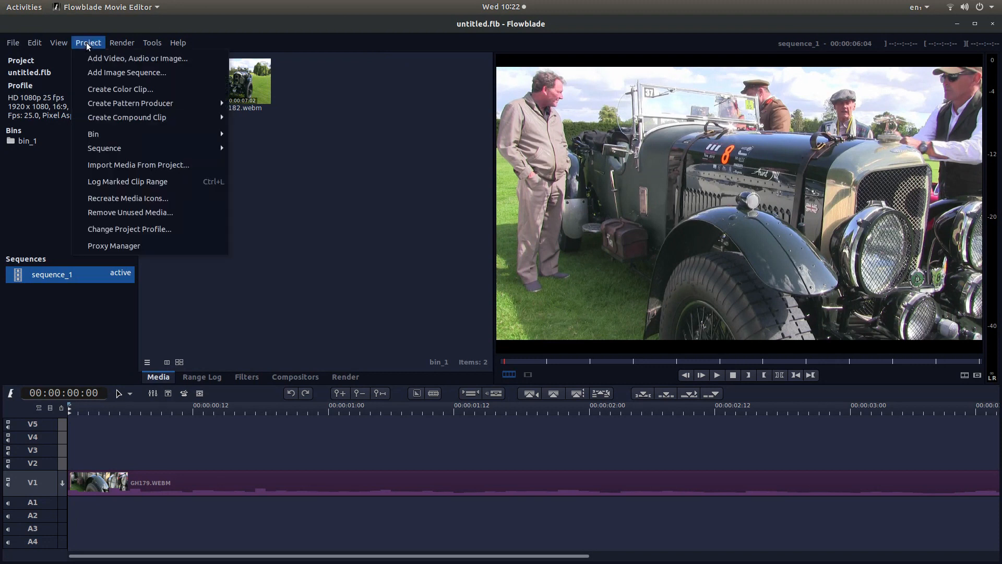
pyautogui.moveTo(120, 89)
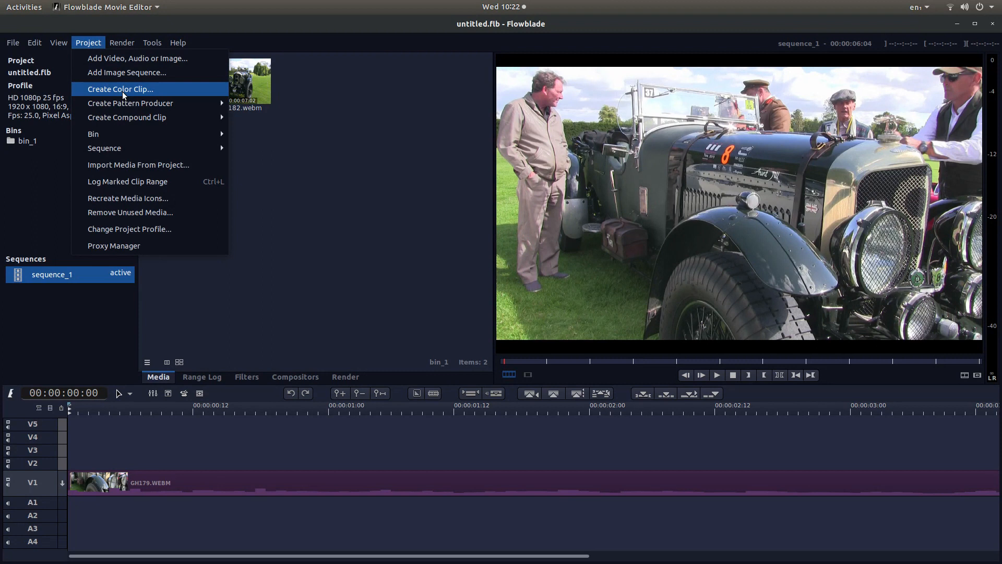
pyautogui.click(119, 88)
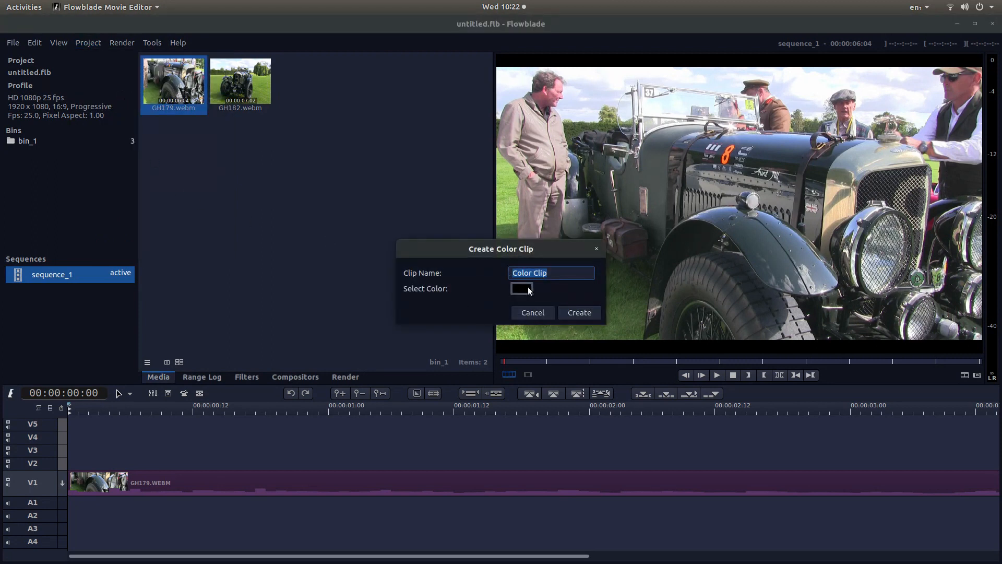
pyautogui.click(520, 288)
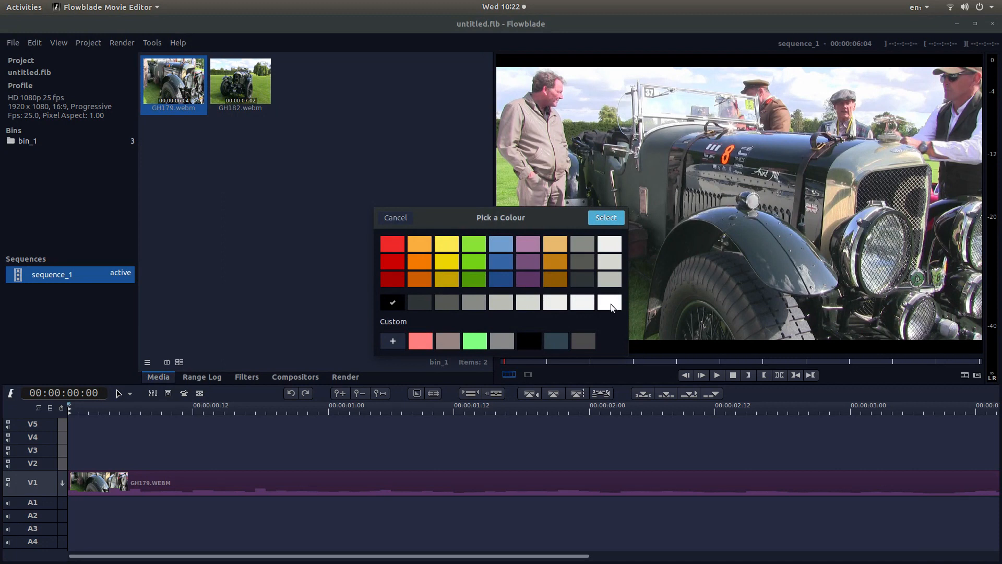
pyautogui.click(608, 302)
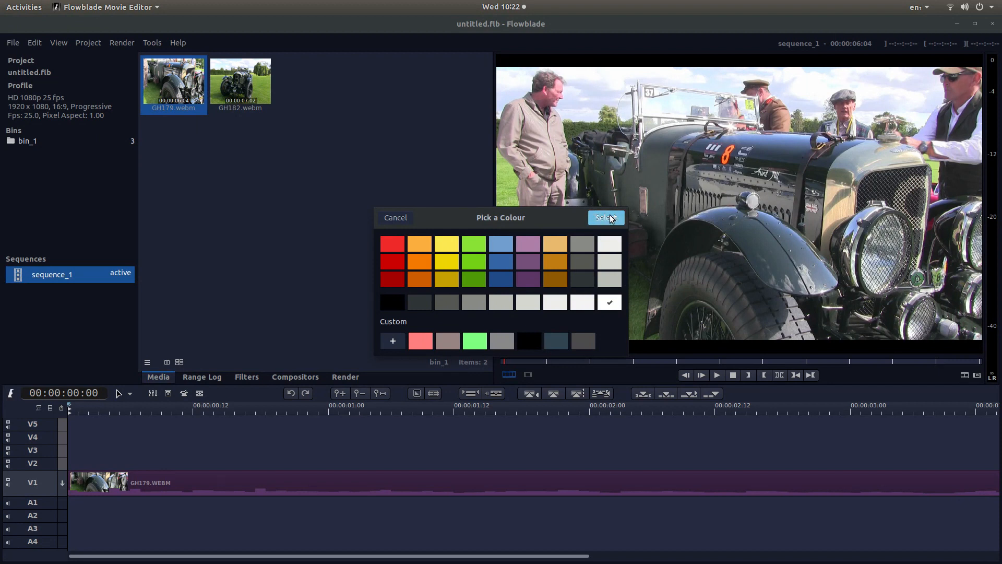
pyautogui.click(605, 218)
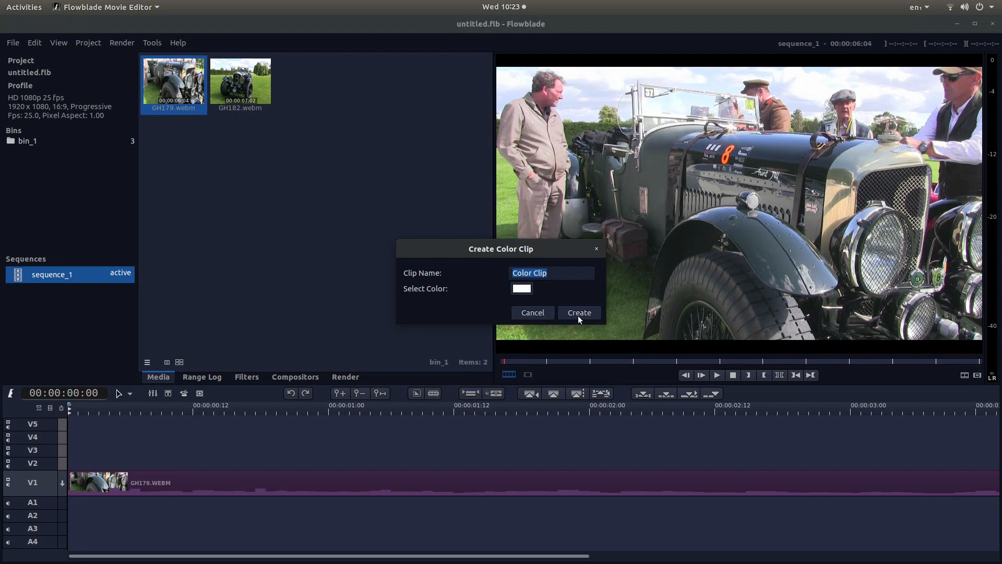
pyautogui.click(577, 313)
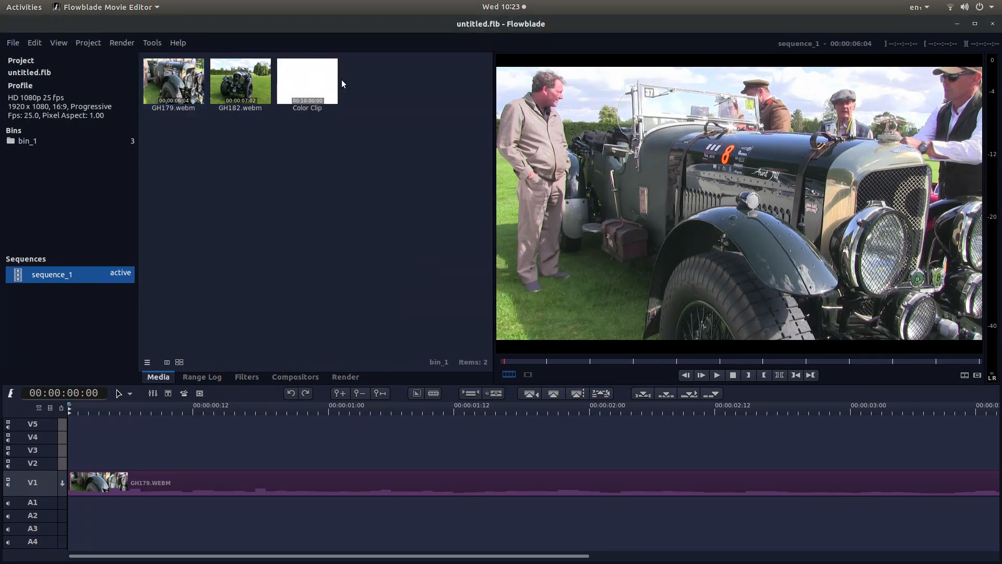
pyautogui.moveTo(361, 40)
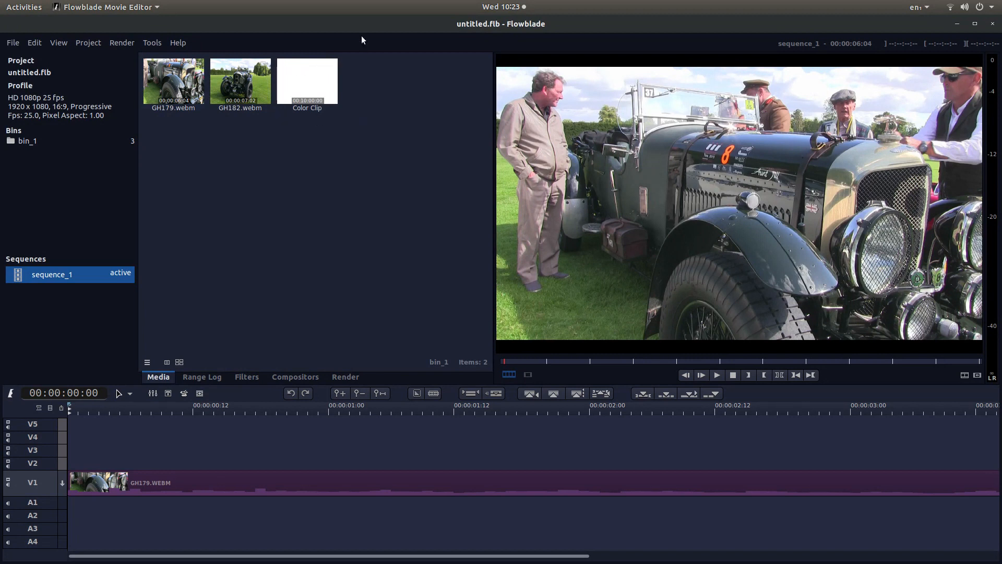
pyautogui.moveTo(307, 80)
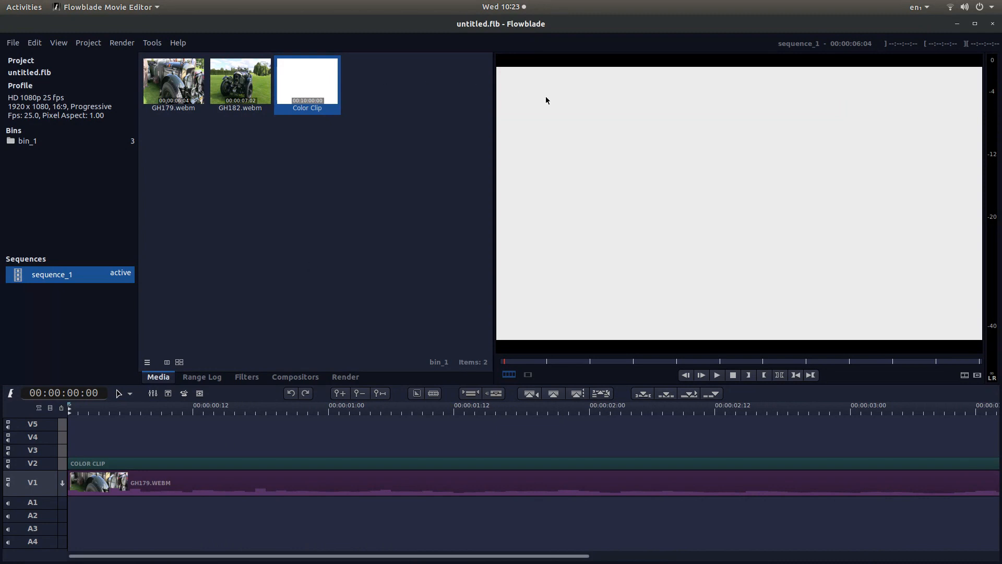
pyautogui.moveTo(172, 462)
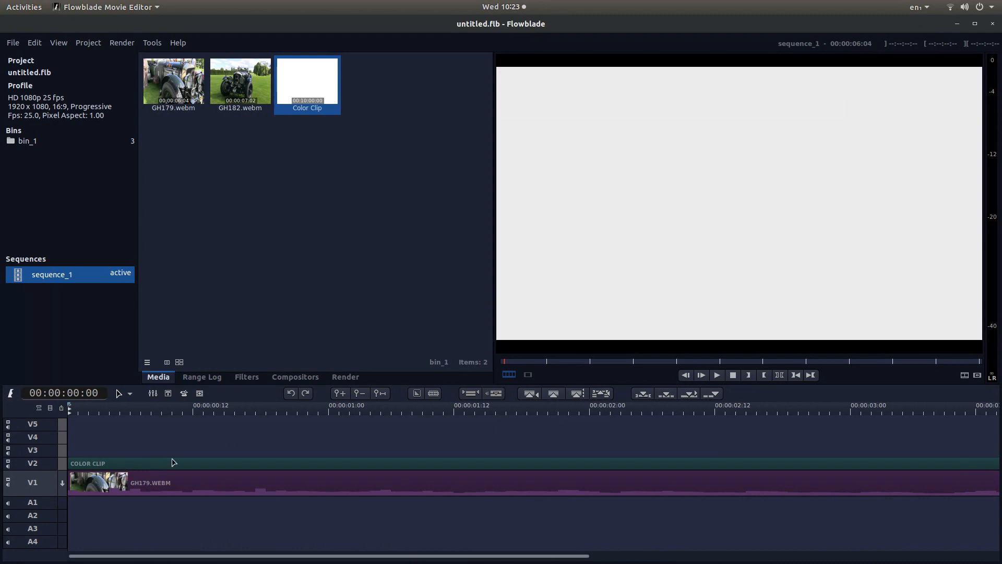
pyautogui.moveTo(220, 465)
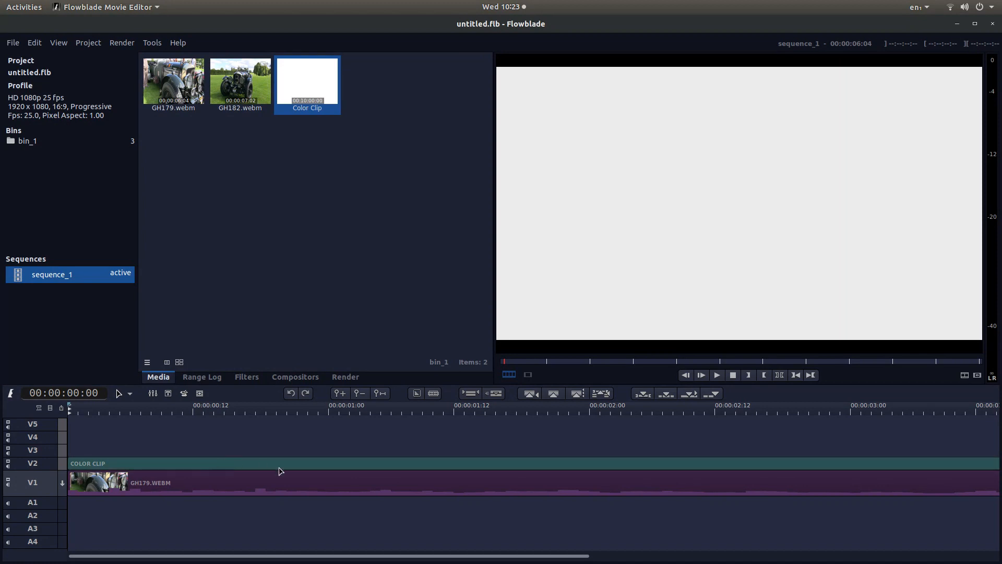
pyautogui.moveTo(434, 463)
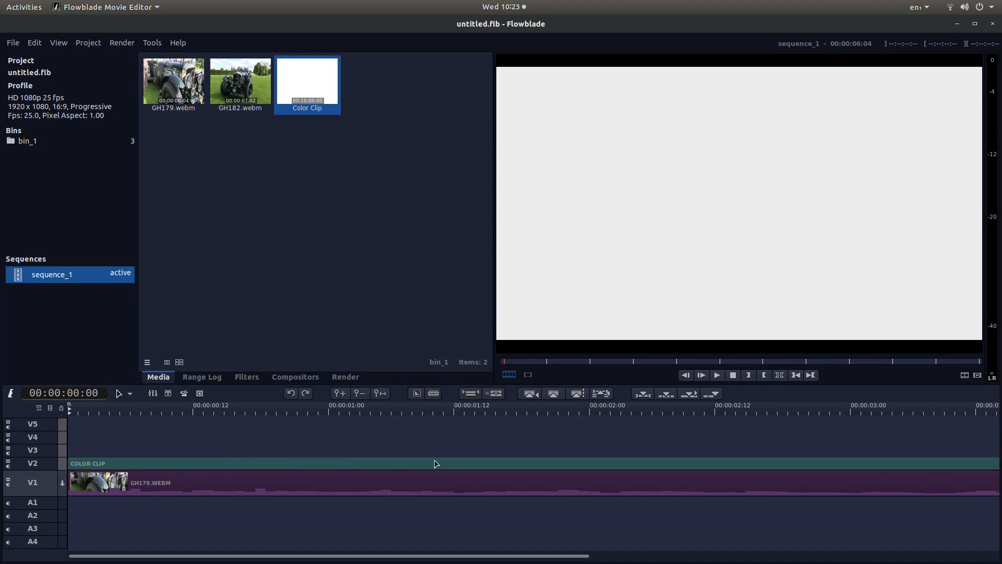
pyautogui.moveTo(256, 469)
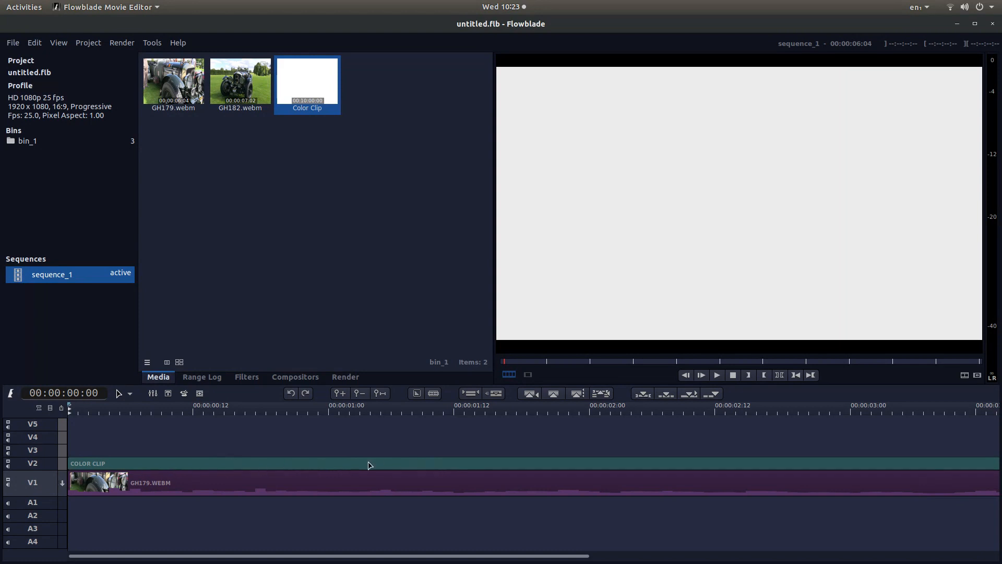
# Add a Translate filter to the white Color Clip on V2.
pyautogui.rightClick(368, 464)
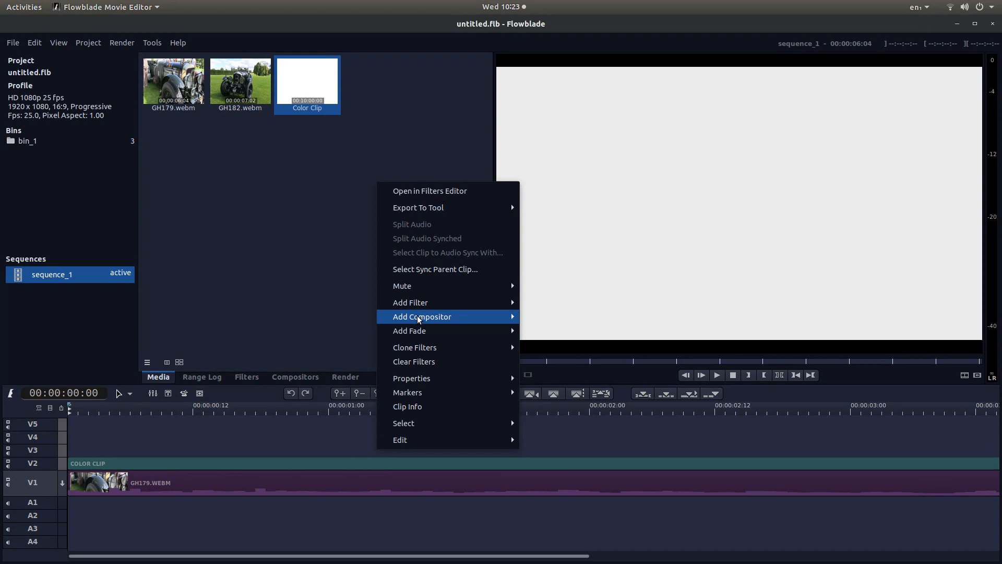
pyautogui.moveTo(411, 303)
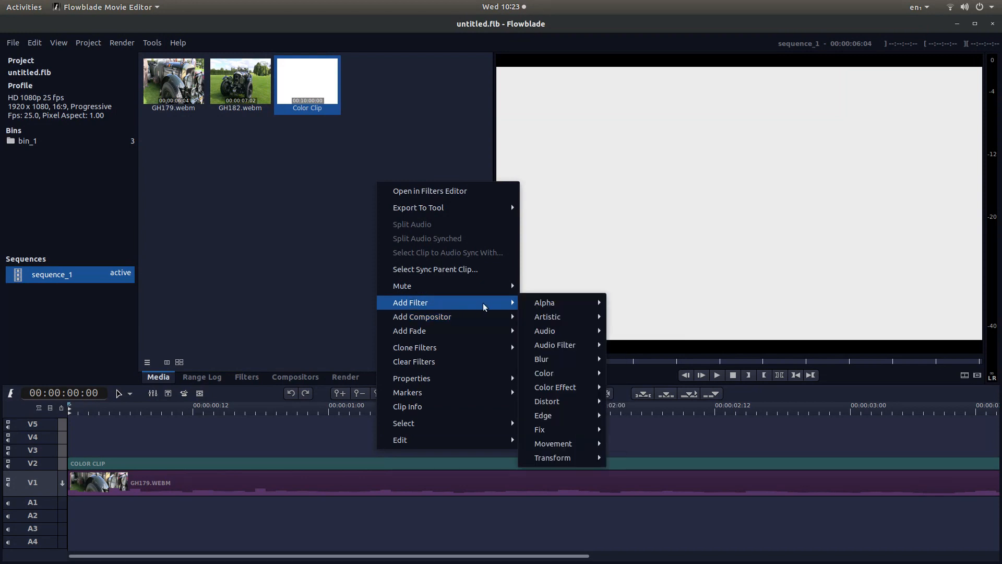
pyautogui.moveTo(551, 457)
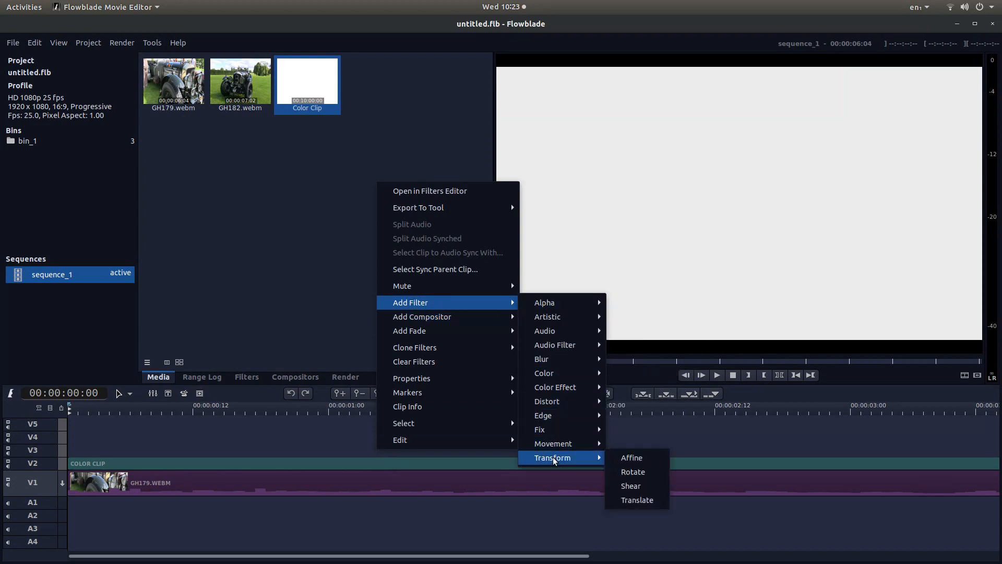
pyautogui.moveTo(637, 500)
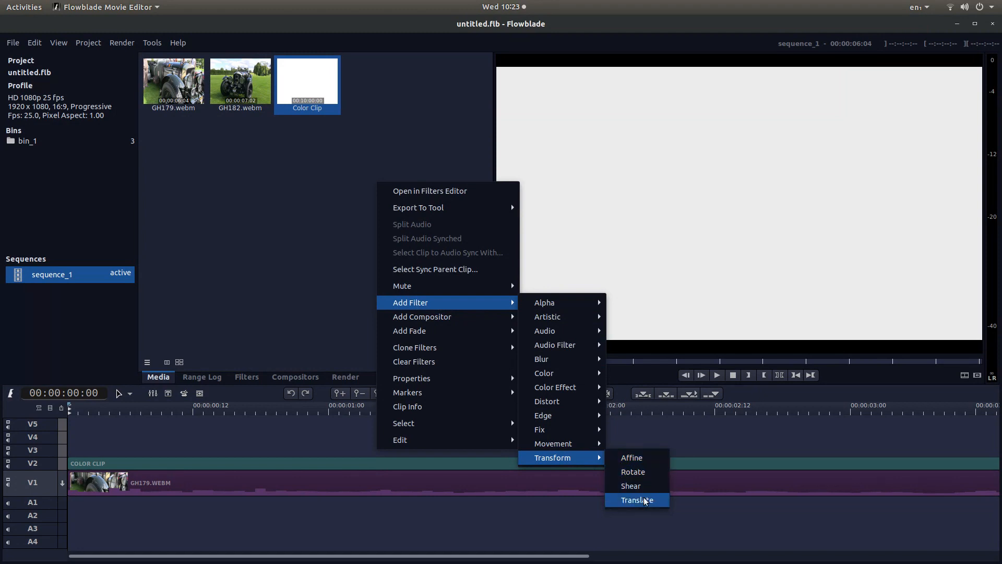
pyautogui.click(635, 500)
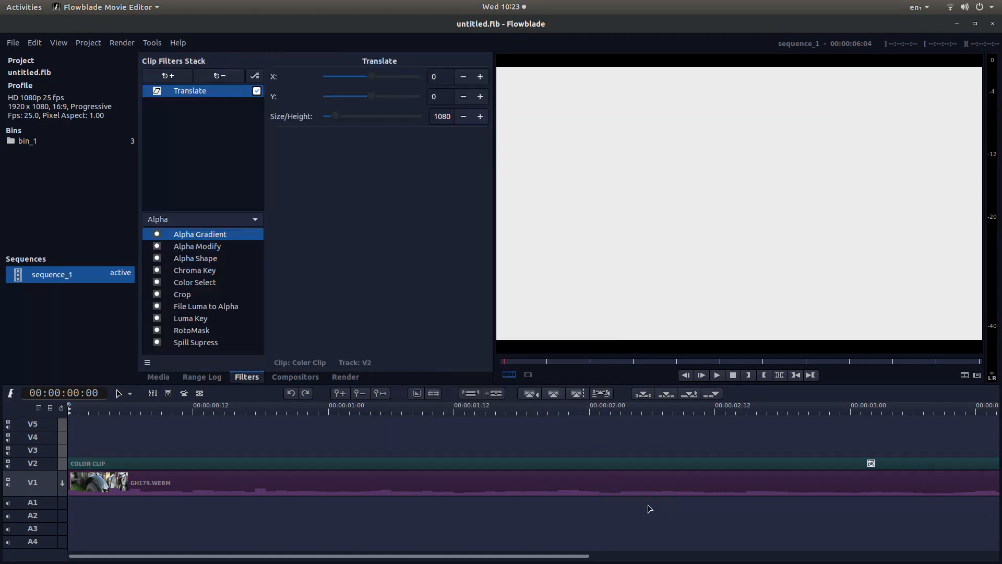
pyautogui.moveTo(537, 105)
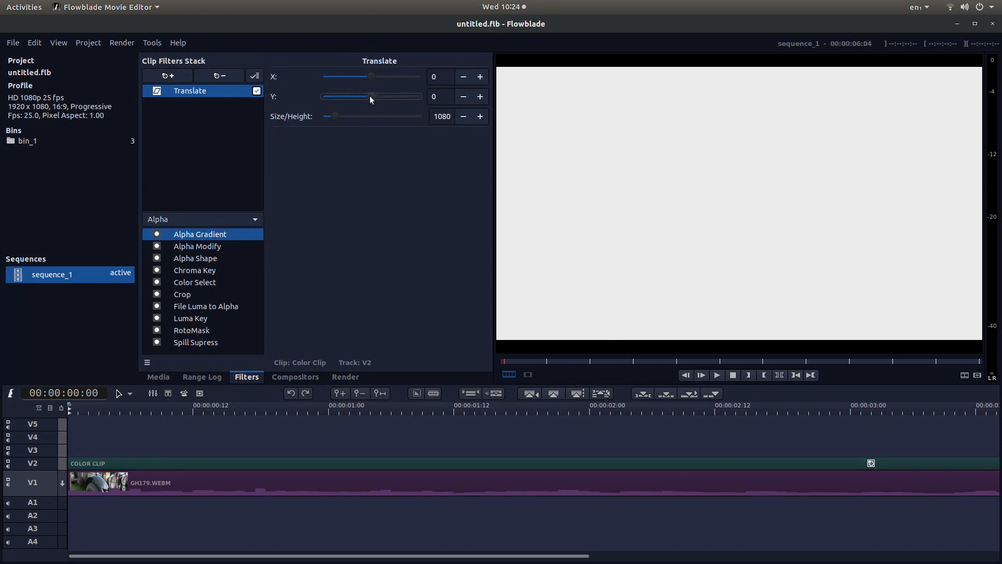
# Set the Color Clip's Translate Y offset to -540 so white covers only the top half.
pyautogui.moveTo(373, 96); pyautogui.dragTo(366, 96)
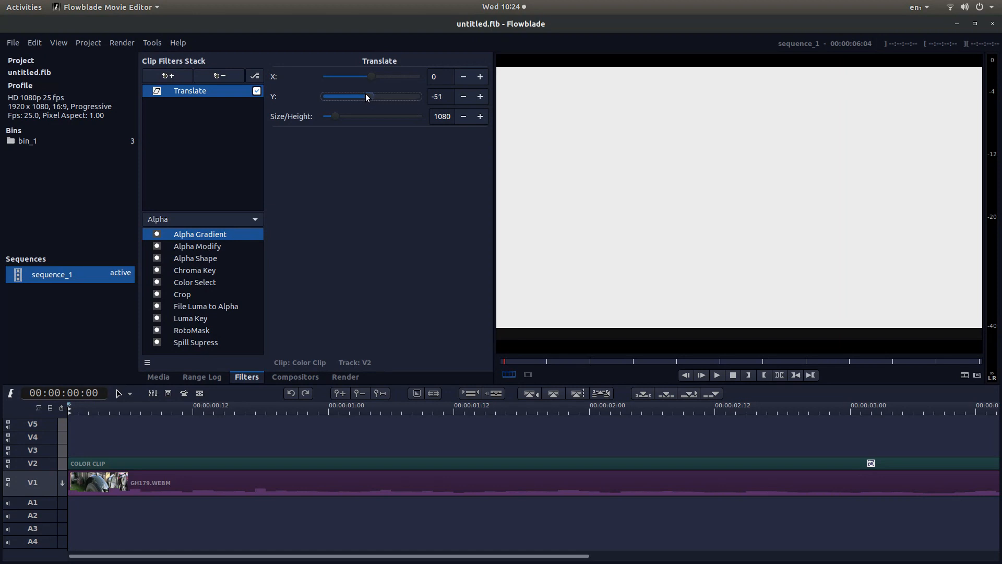
pyautogui.moveTo(371, 96); pyautogui.dragTo(363, 96)
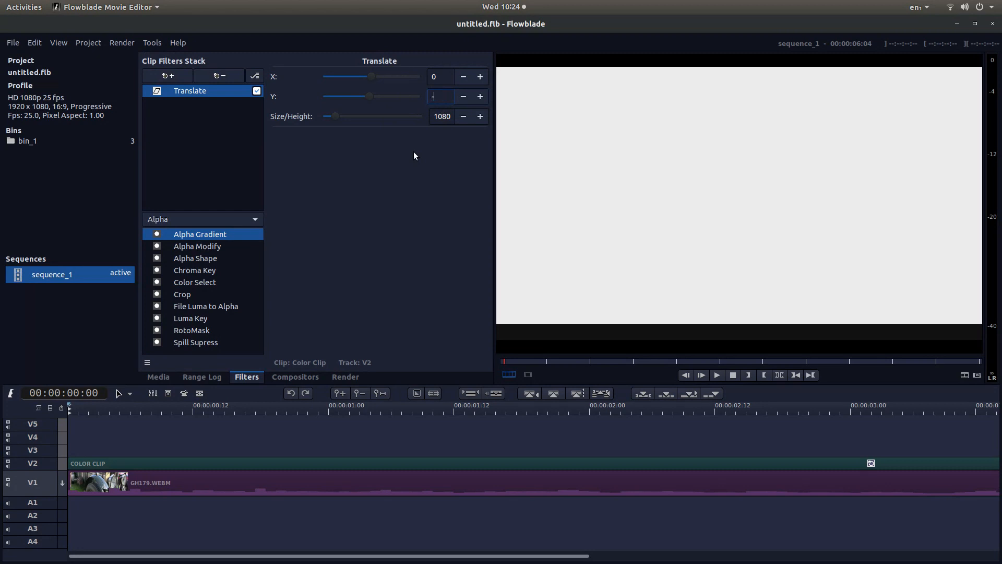
pyautogui.write('-540')
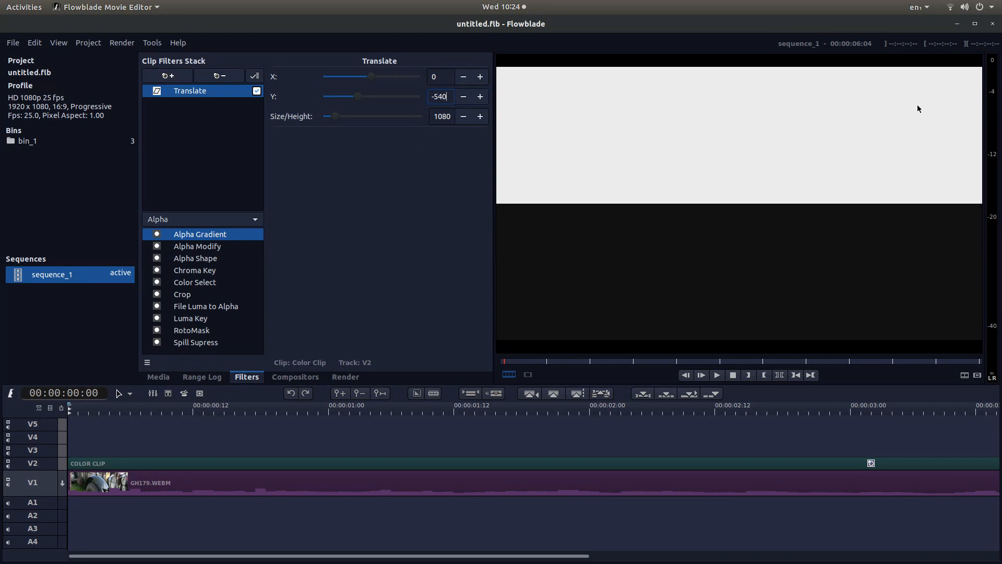
pyautogui.moveTo(966, 81)
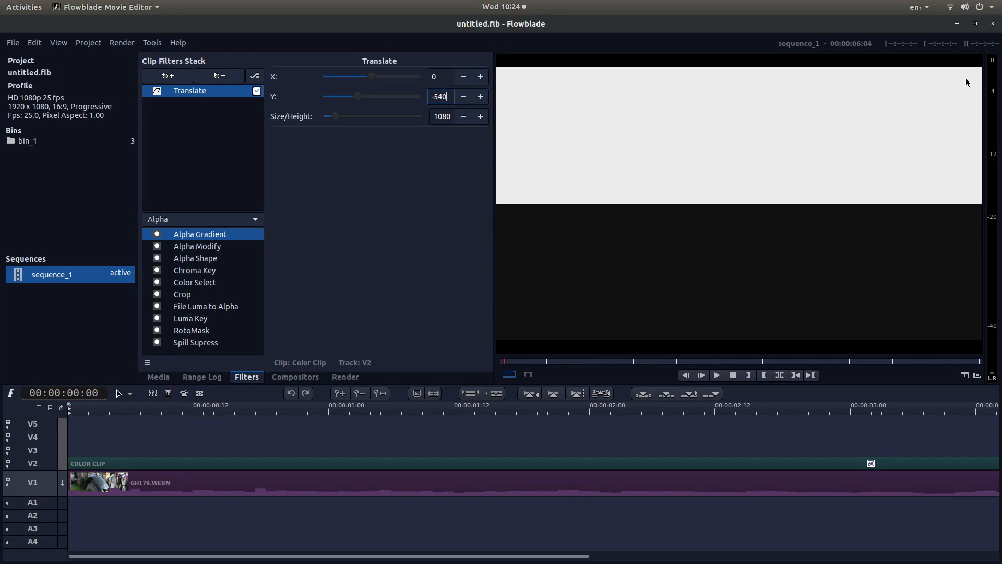
pyautogui.moveTo(810, 135)
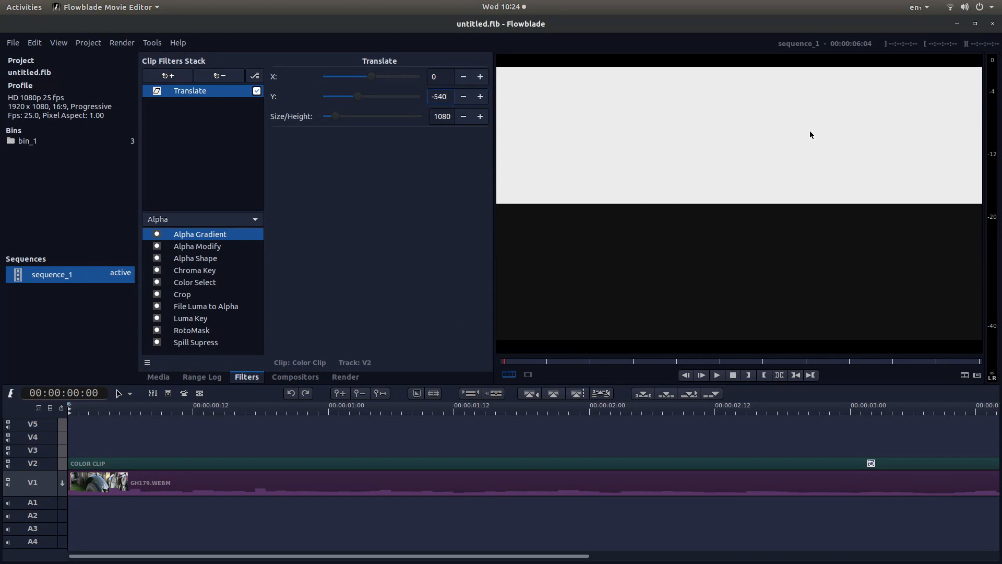
pyautogui.click(439, 96)
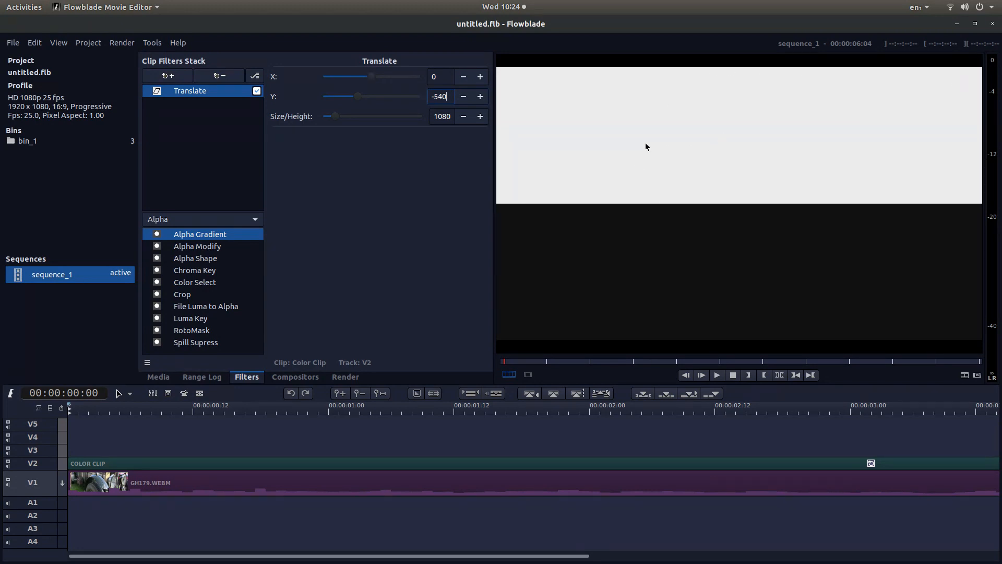
pyautogui.moveTo(824, 102)
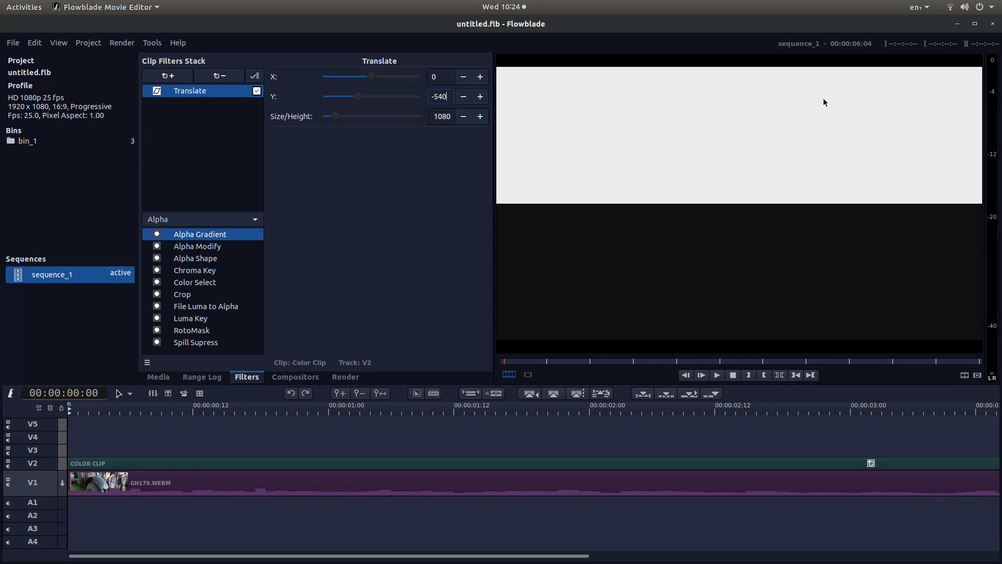
pyautogui.moveTo(892, 93)
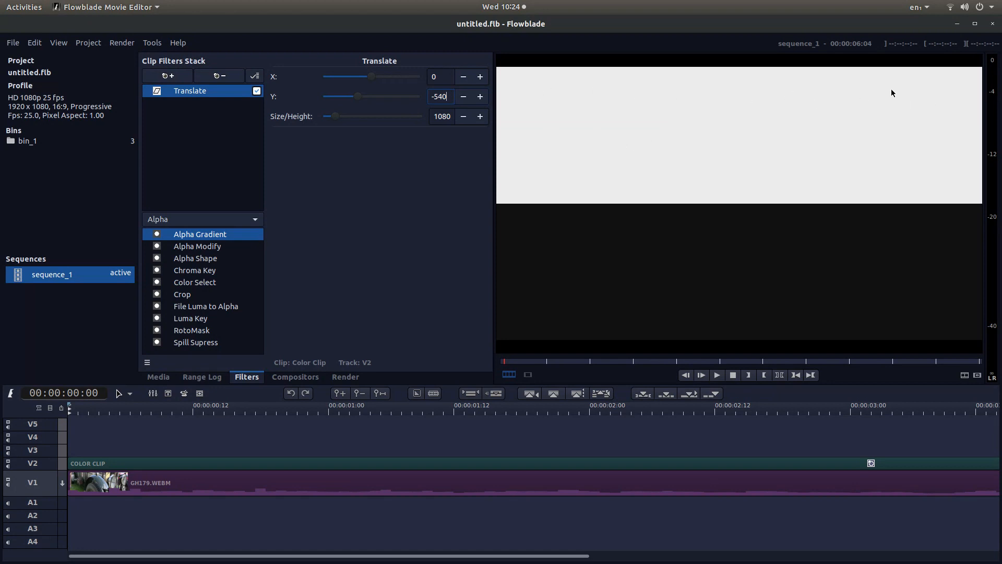
pyautogui.moveTo(887, 145)
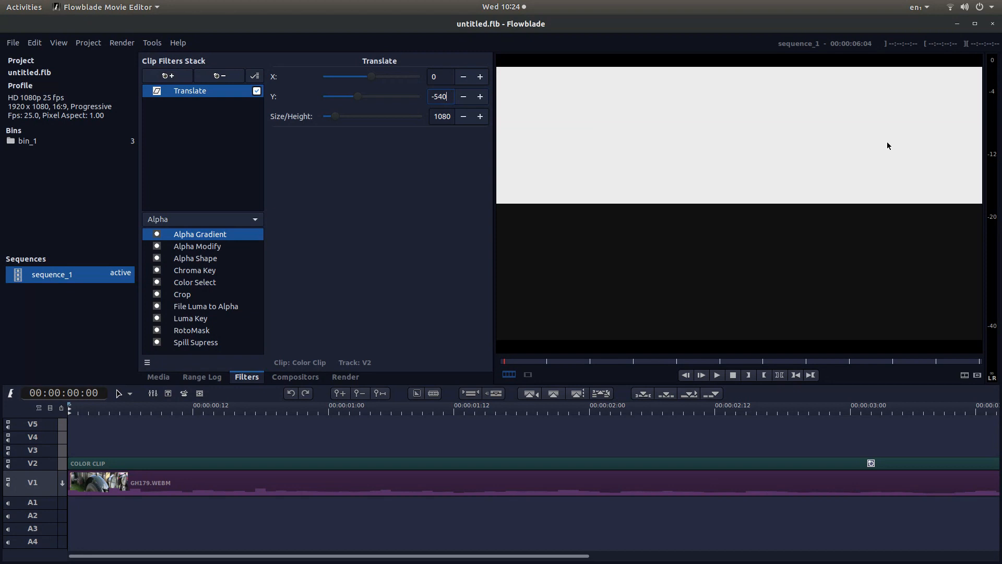
pyautogui.moveTo(166, 457)
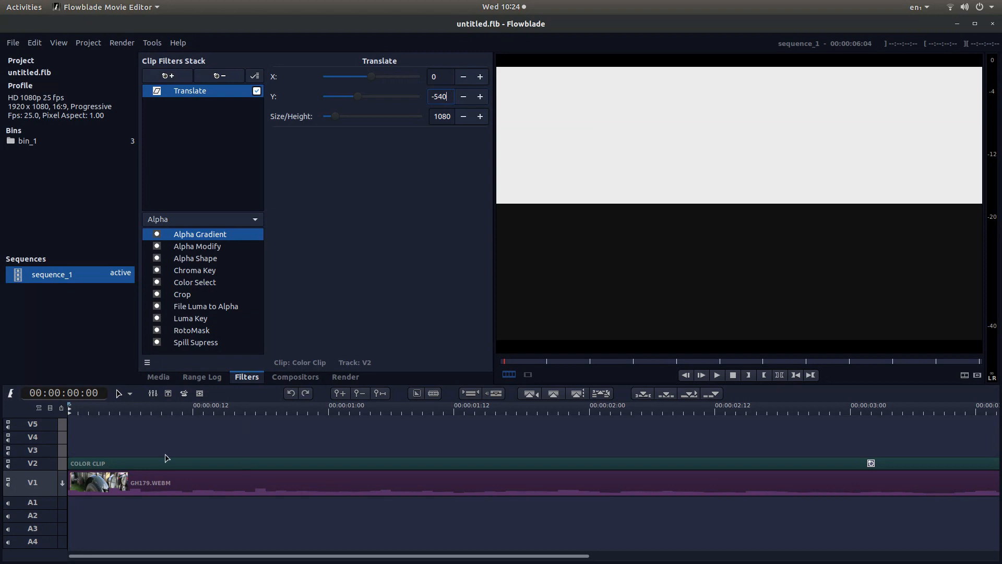
pyautogui.moveTo(170, 468)
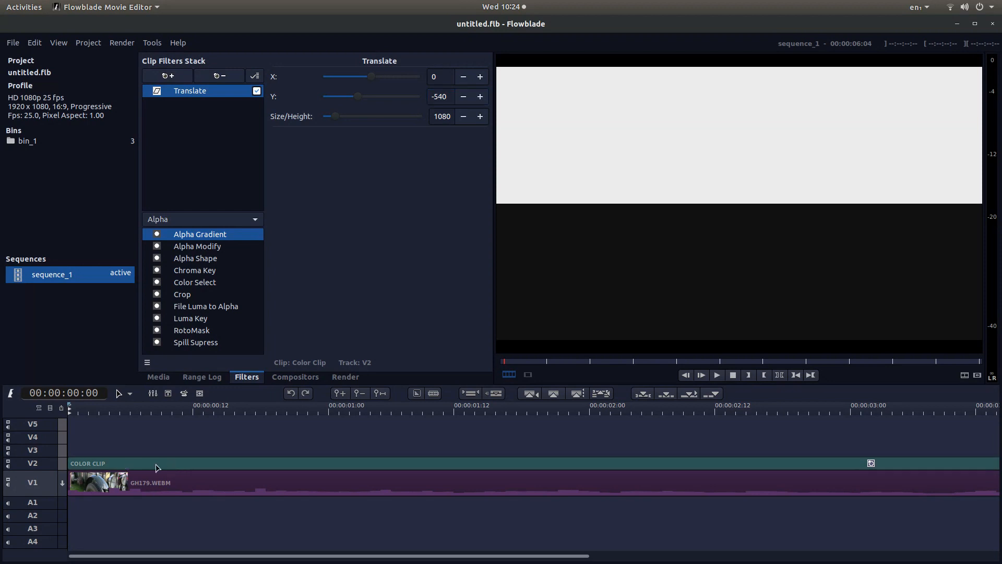
# Add an Affine Blend compositor linking the Color Clip on V2 to V1.
pyautogui.rightClick(157, 462)
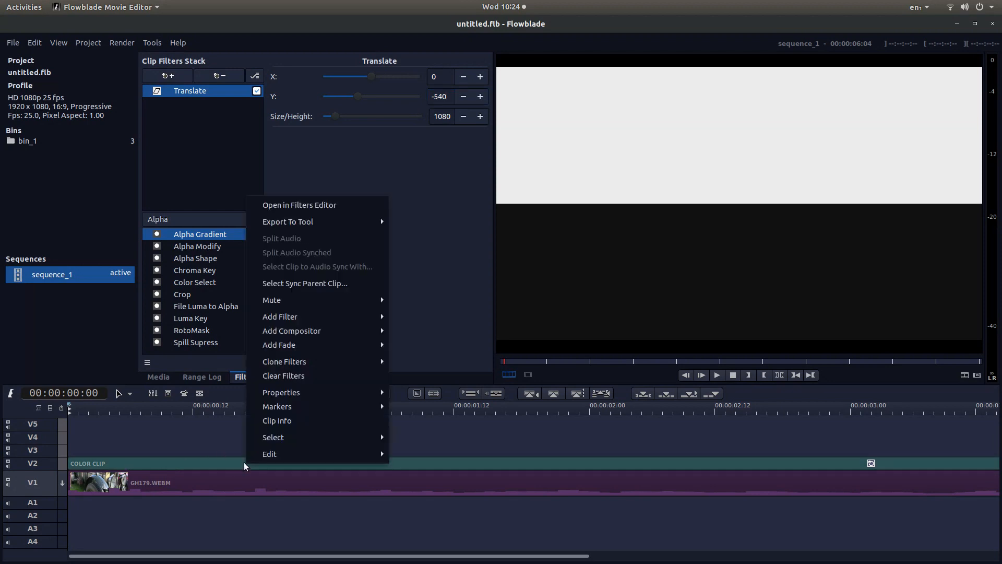
pyautogui.moveTo(291, 331)
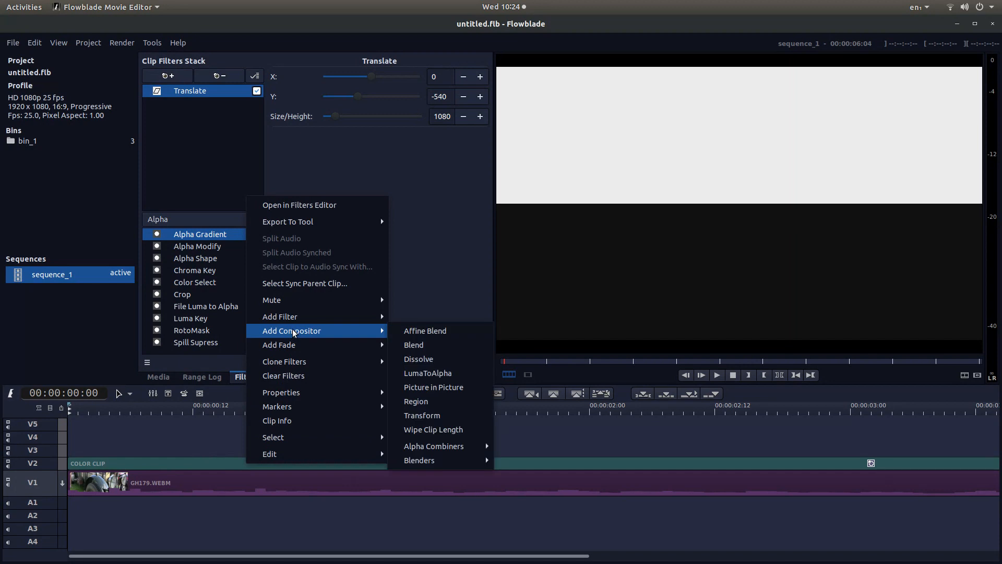
pyautogui.moveTo(425, 331)
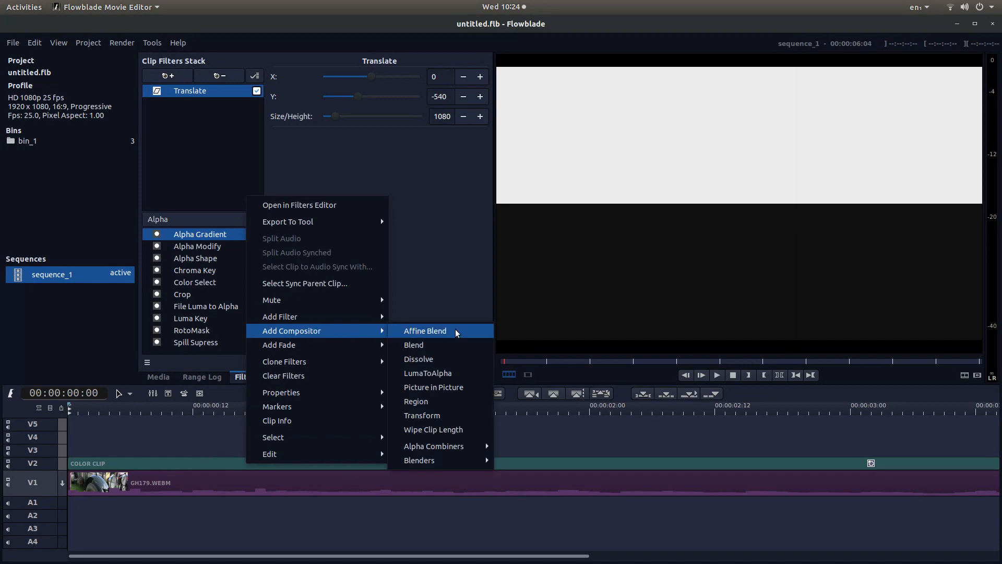
pyautogui.moveTo(460, 337)
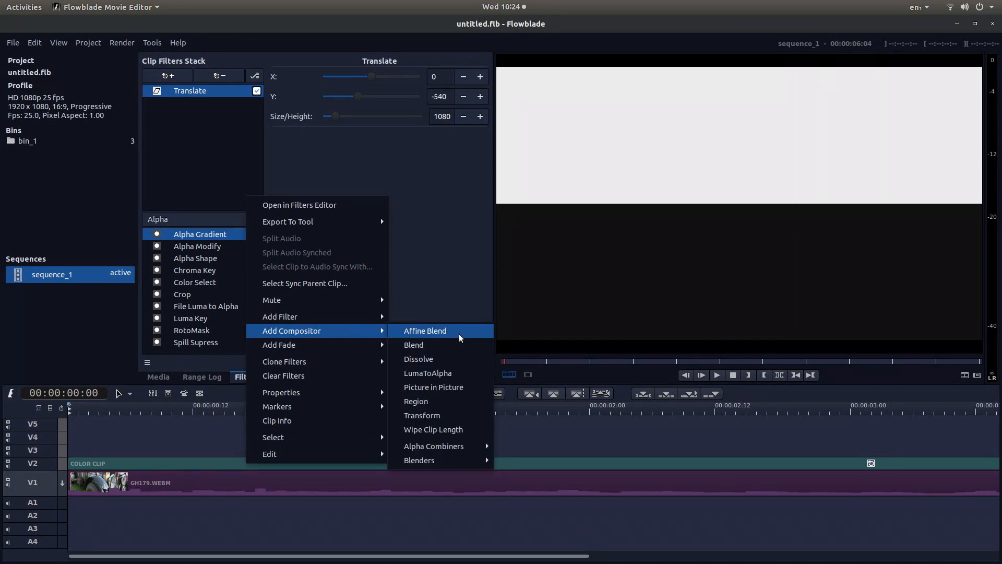
pyautogui.moveTo(451, 331)
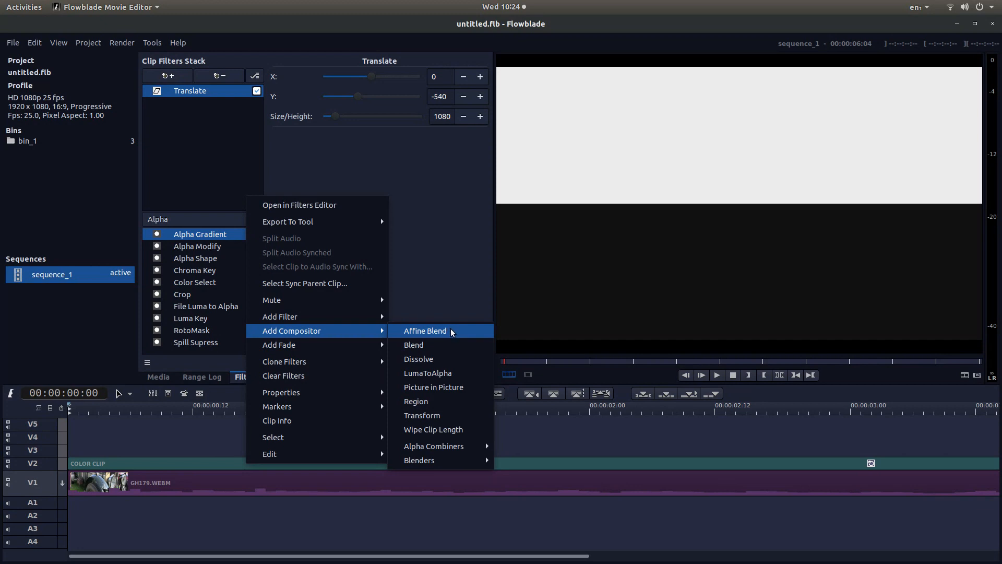
pyautogui.click(425, 331)
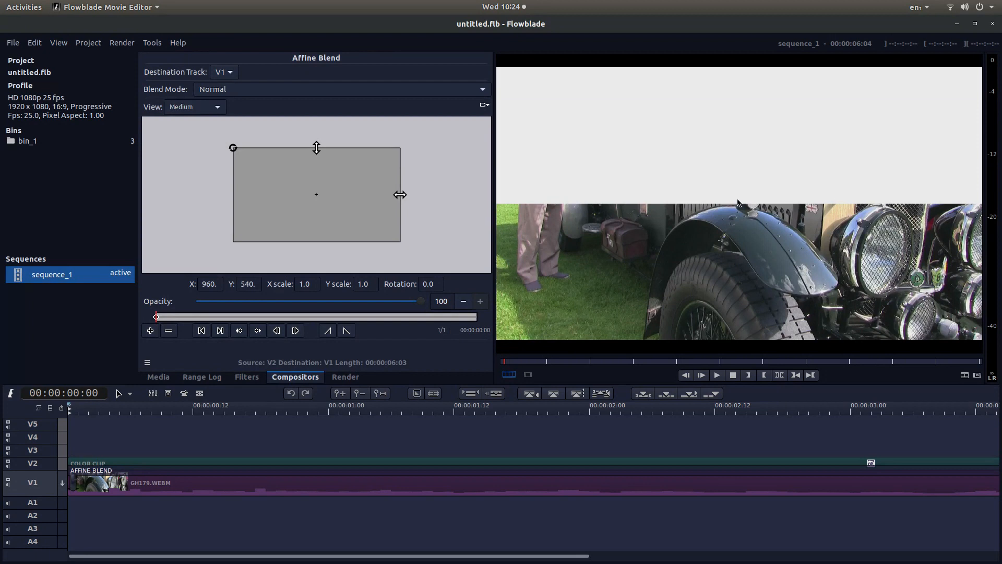
pyautogui.moveTo(923, 262)
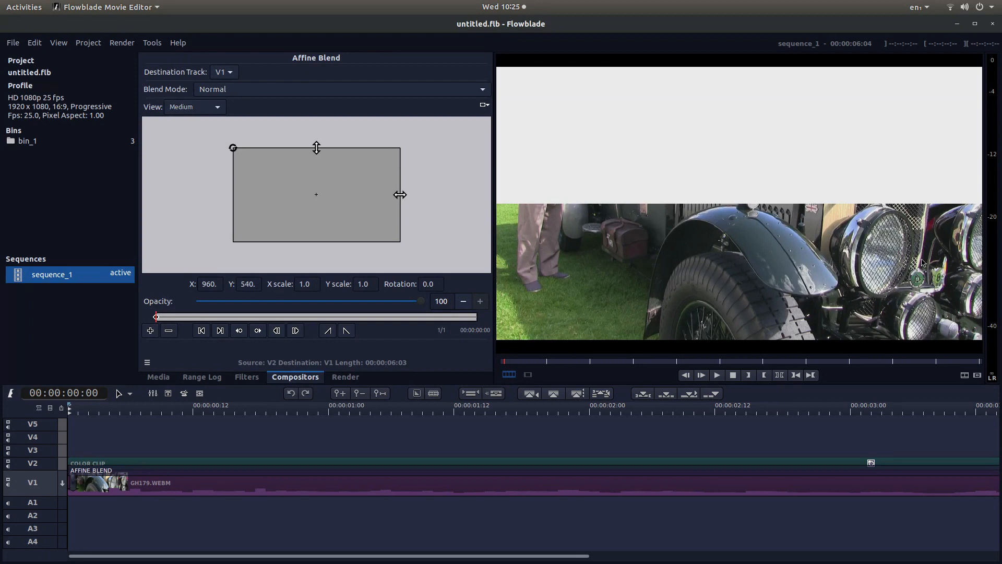
pyautogui.moveTo(572, 436)
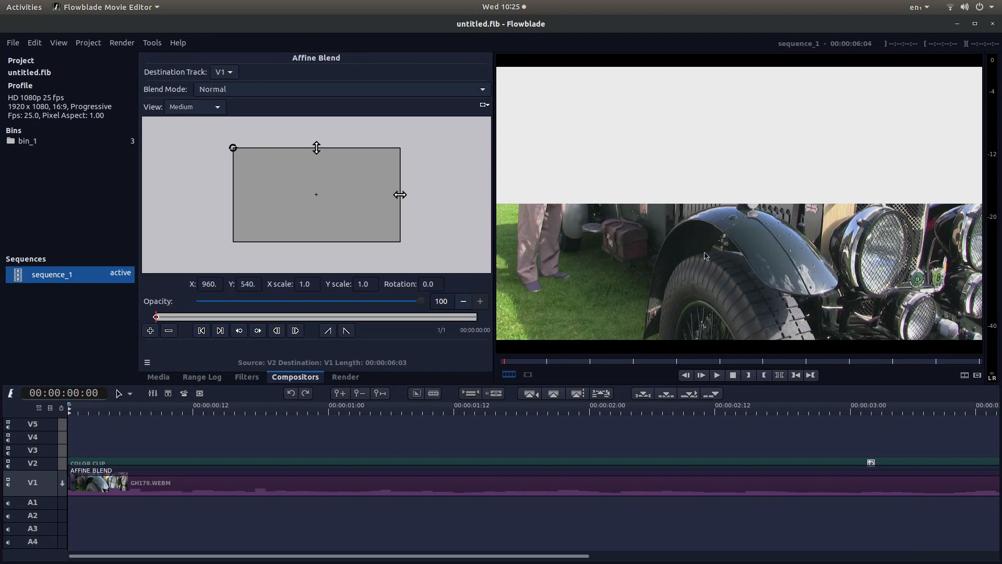
pyautogui.moveTo(742, 180)
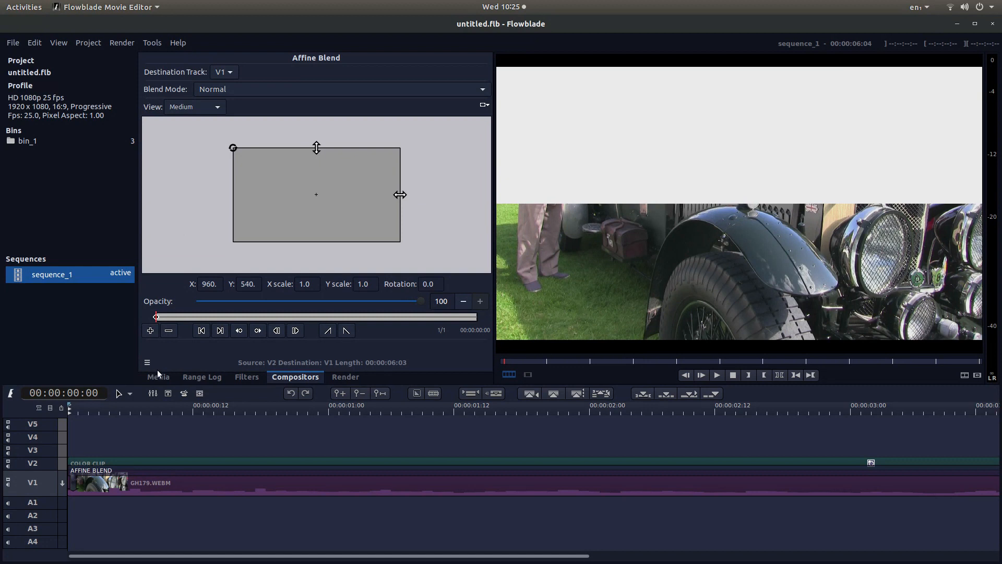
# Place GH182.webm from the Media bin onto track V3 at the timeline start.
pyautogui.click(158, 377)
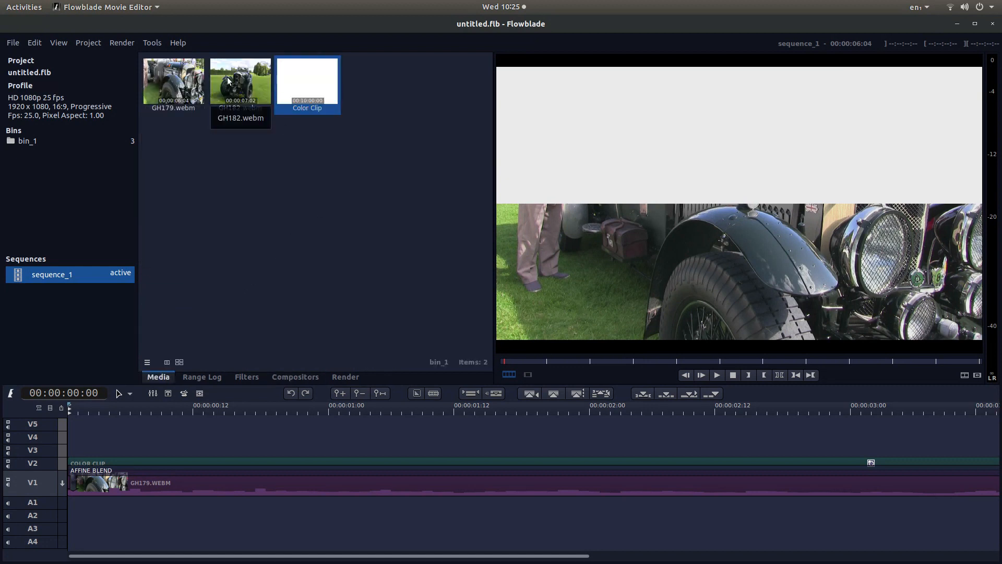
pyautogui.click(240, 82)
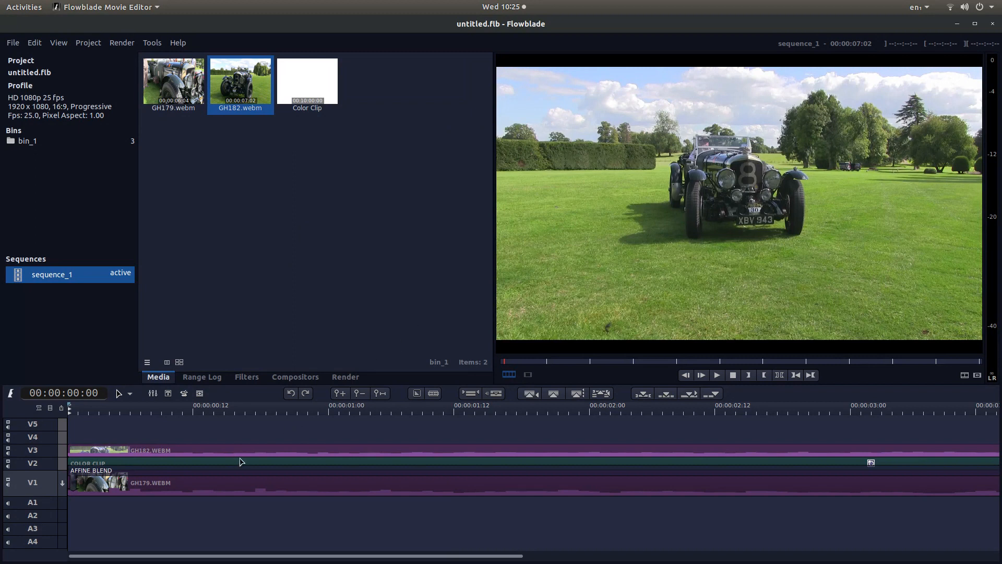
pyautogui.moveTo(295, 454)
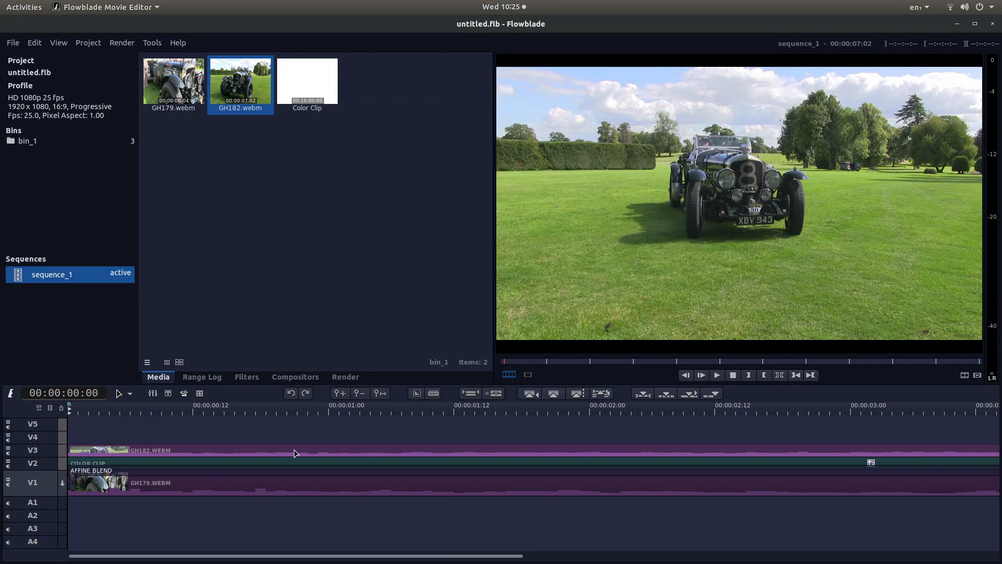
# Add a Multiply blender compositor to GH182.webm on V3 over V2.
pyautogui.rightClick(294, 452)
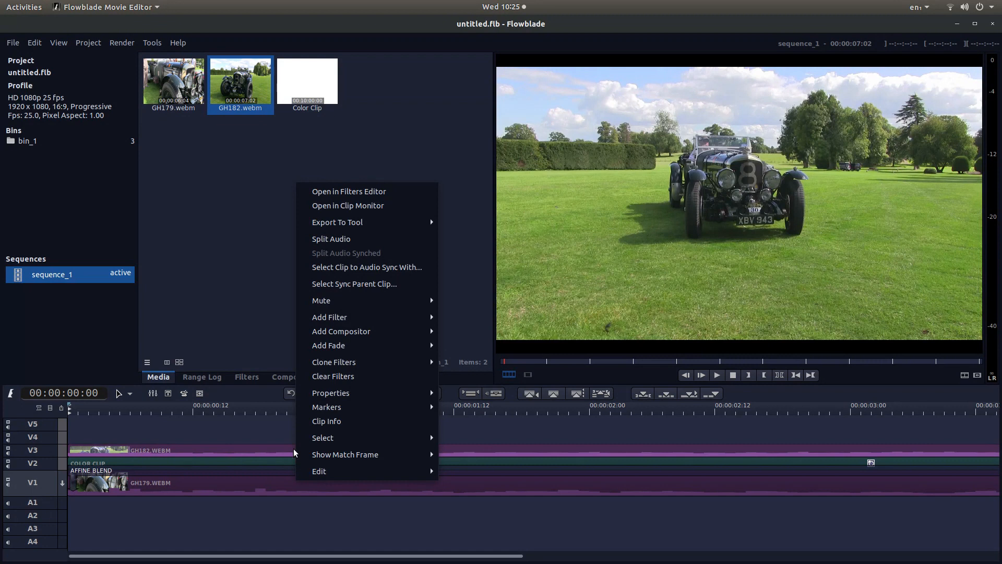
pyautogui.moveTo(360, 335)
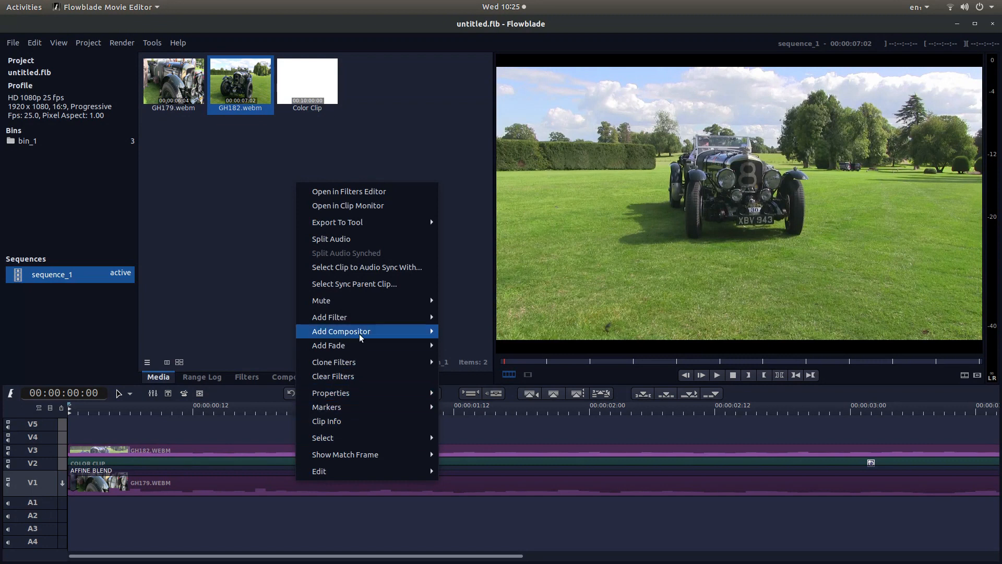
pyautogui.moveTo(341, 331)
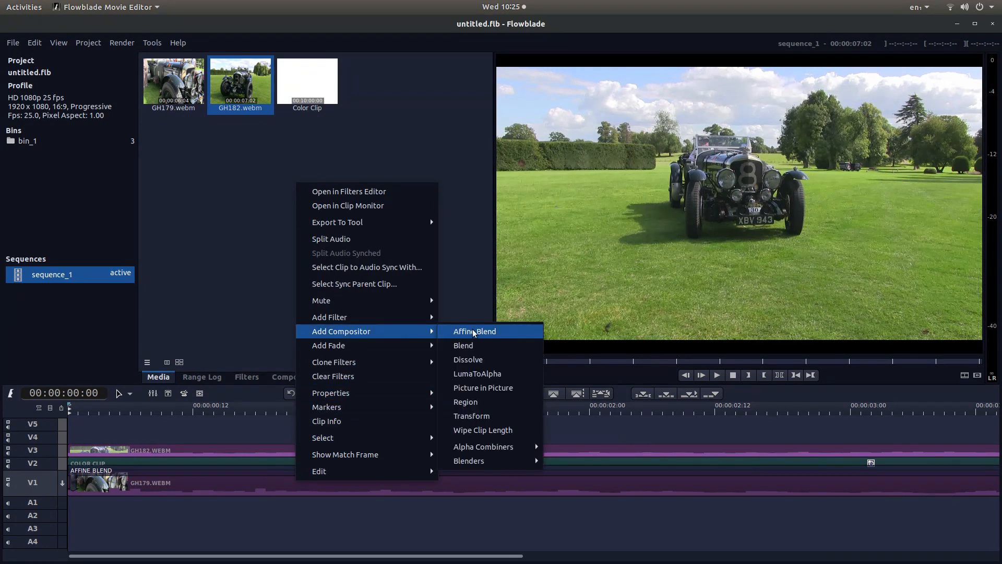
pyautogui.moveTo(468, 460)
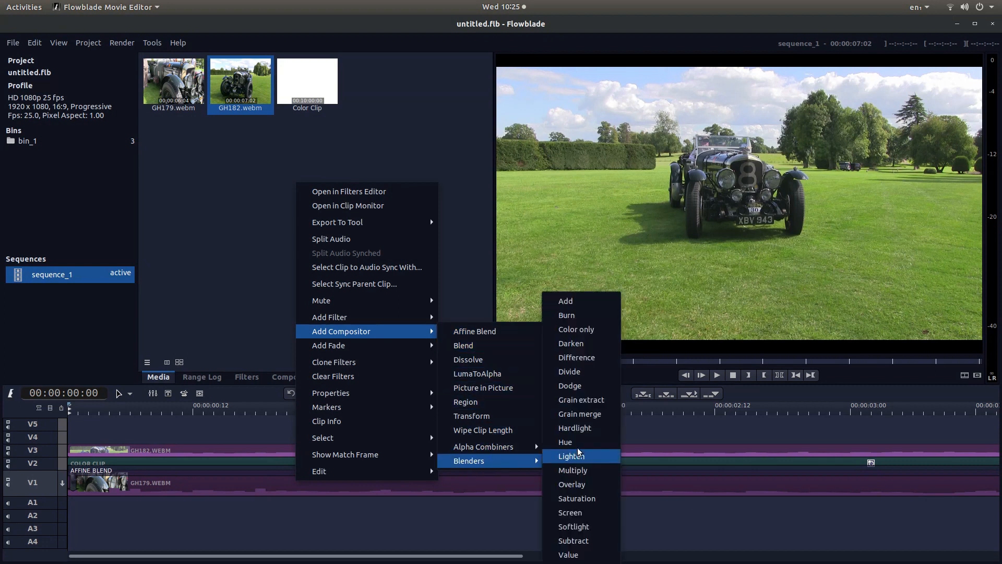
pyautogui.moveTo(572, 470)
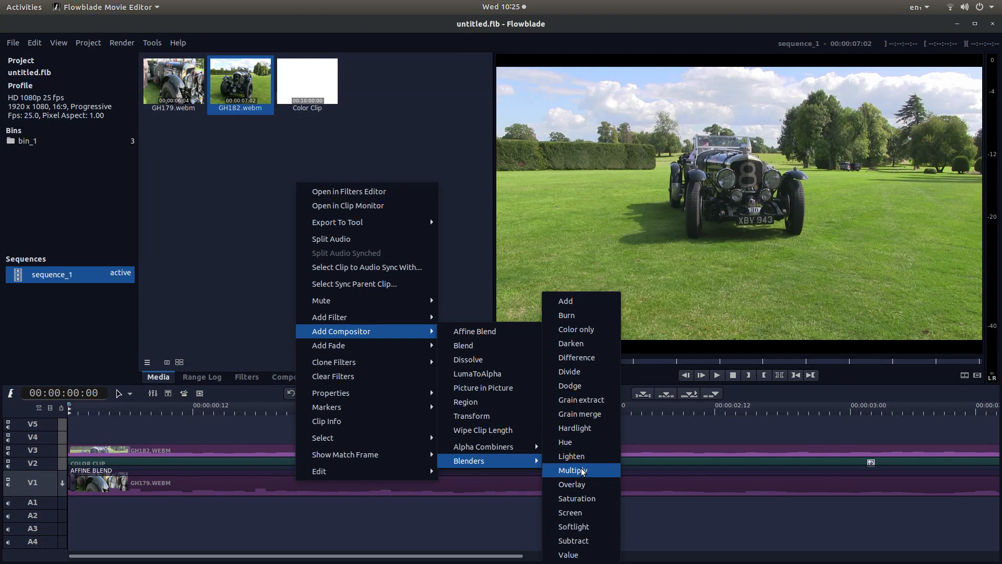
pyautogui.click(573, 470)
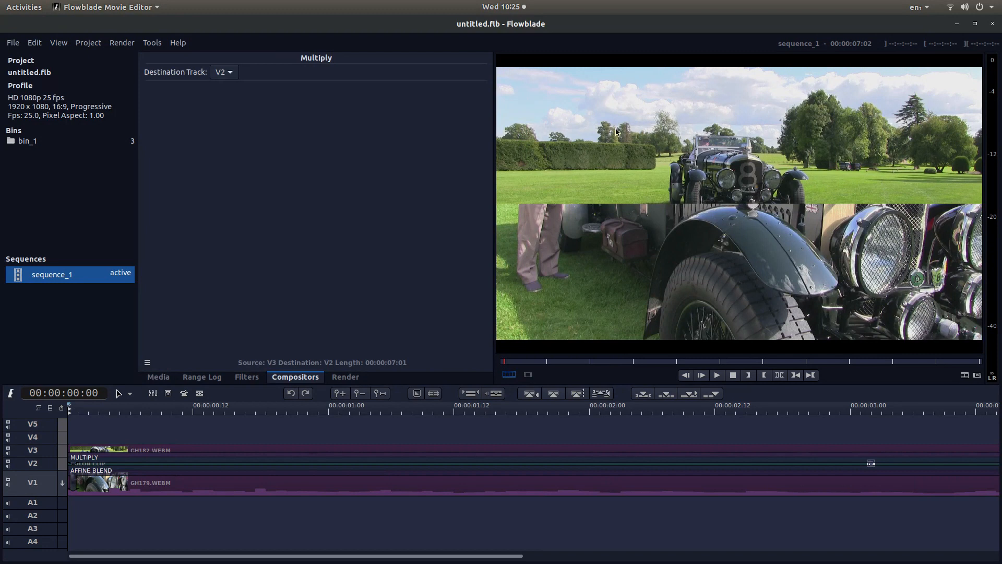
pyautogui.moveTo(542, 194)
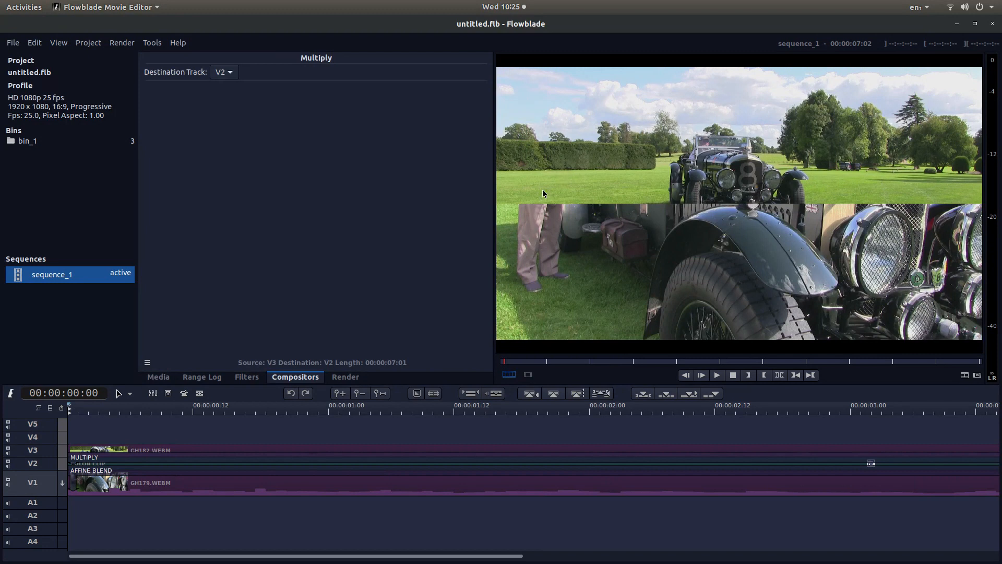
pyautogui.moveTo(741, 99)
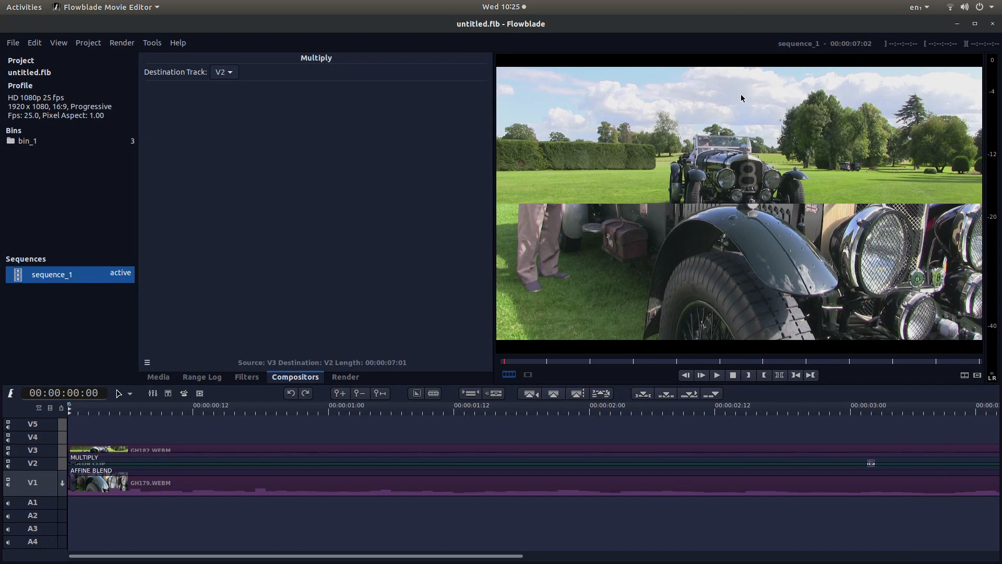
pyautogui.moveTo(756, 166)
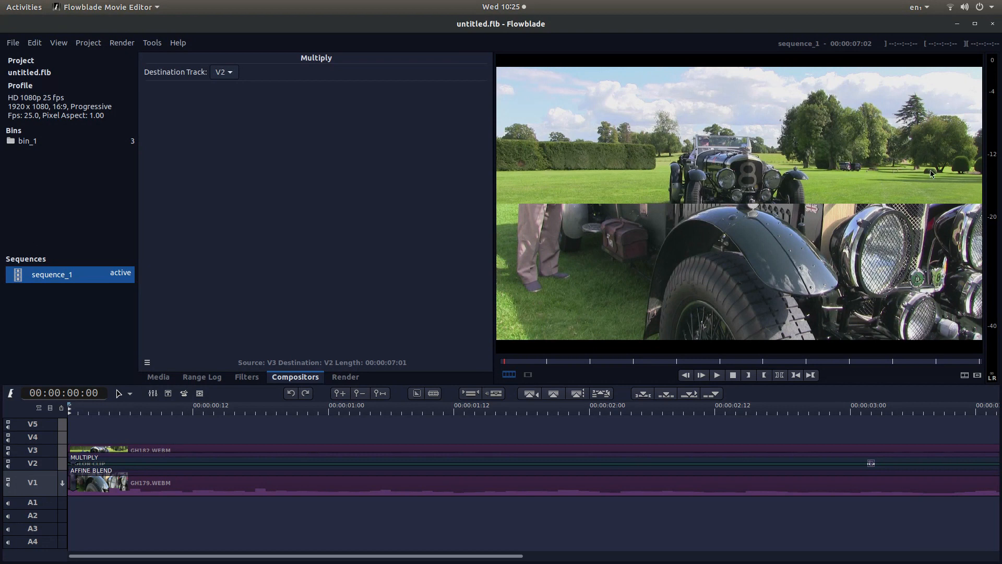
pyautogui.moveTo(555, 162)
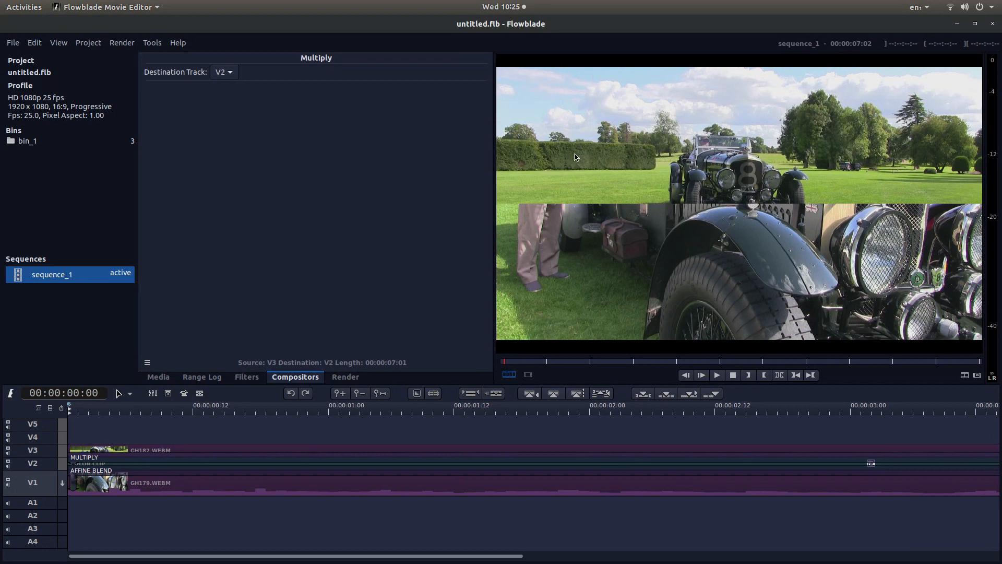
pyautogui.moveTo(695, 55)
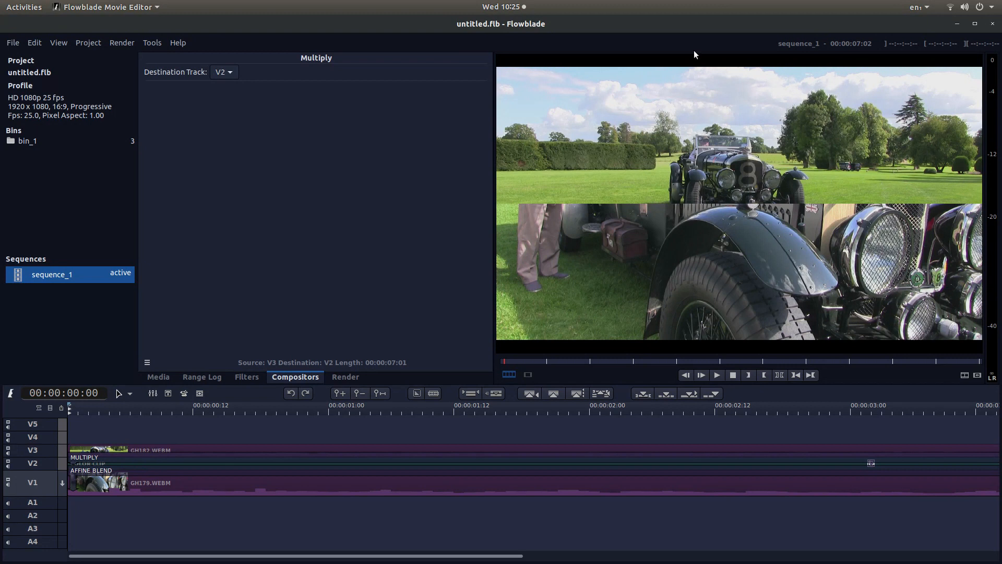
pyautogui.moveTo(753, 86)
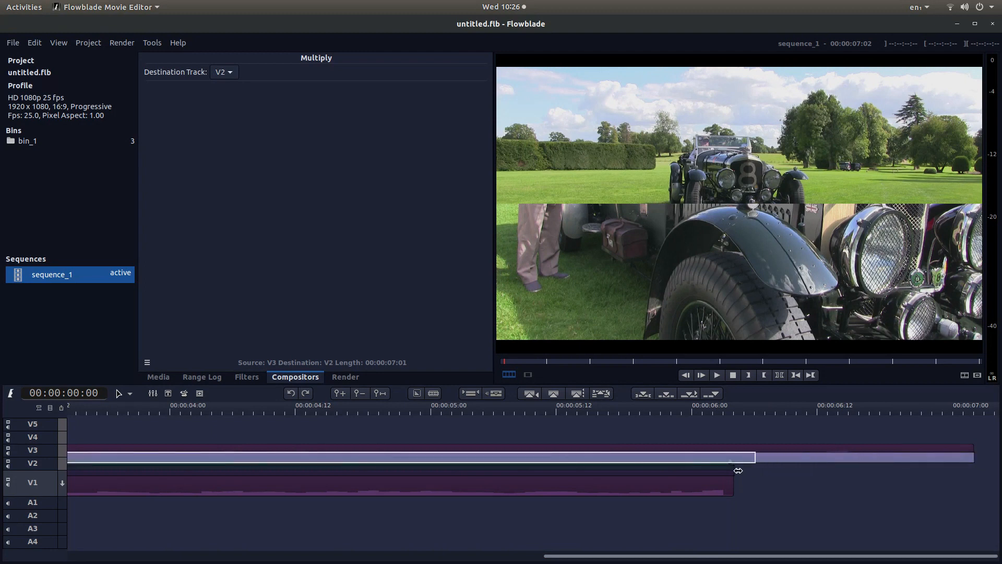
# Trim the V3 clip's end to match the end of GH179.webm on V1.
pyautogui.moveTo(738, 456); pyautogui.dragTo(964, 457)
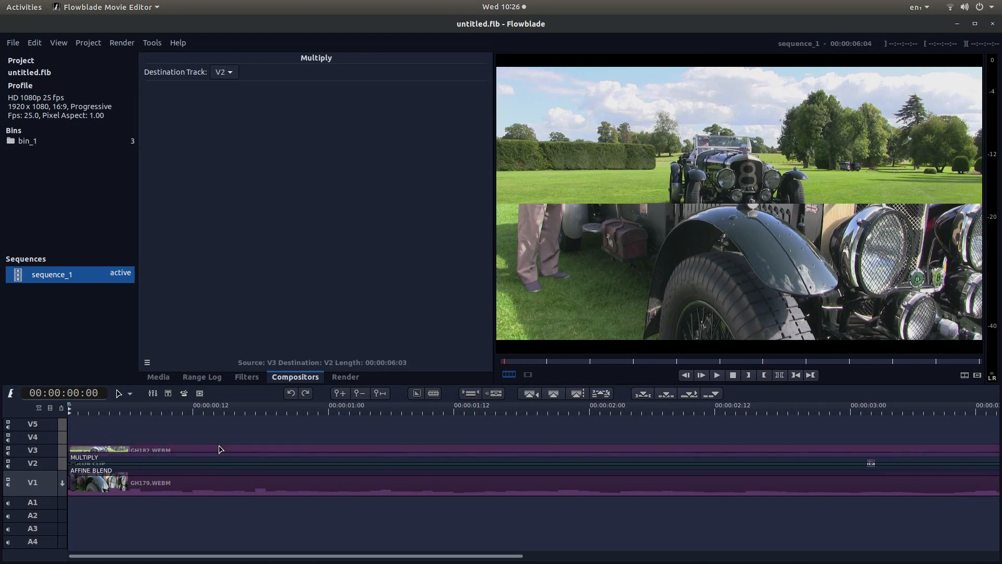
# Add a Translate filter to GH182.webm on V3.
pyautogui.rightClick(220, 448)
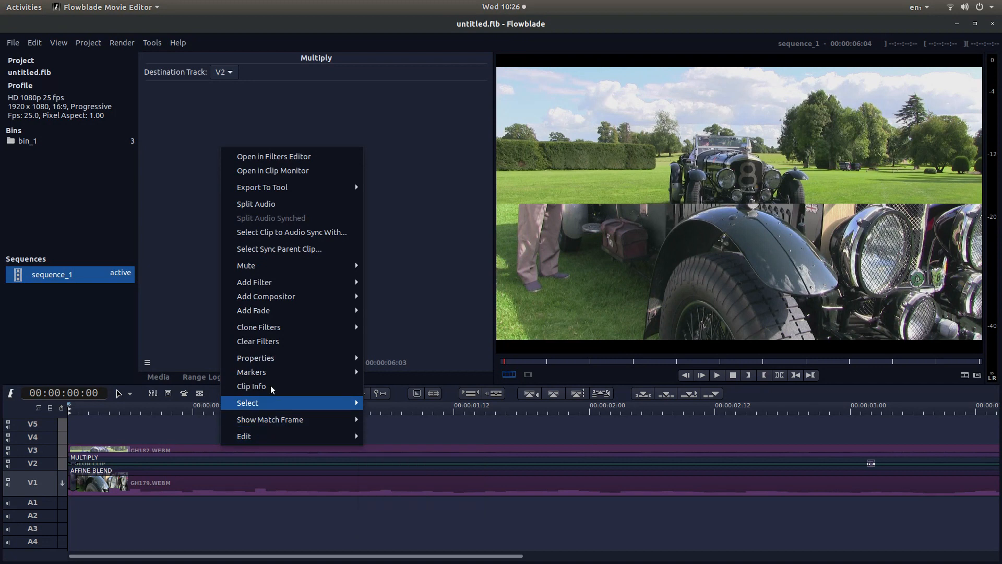
pyautogui.moveTo(254, 282)
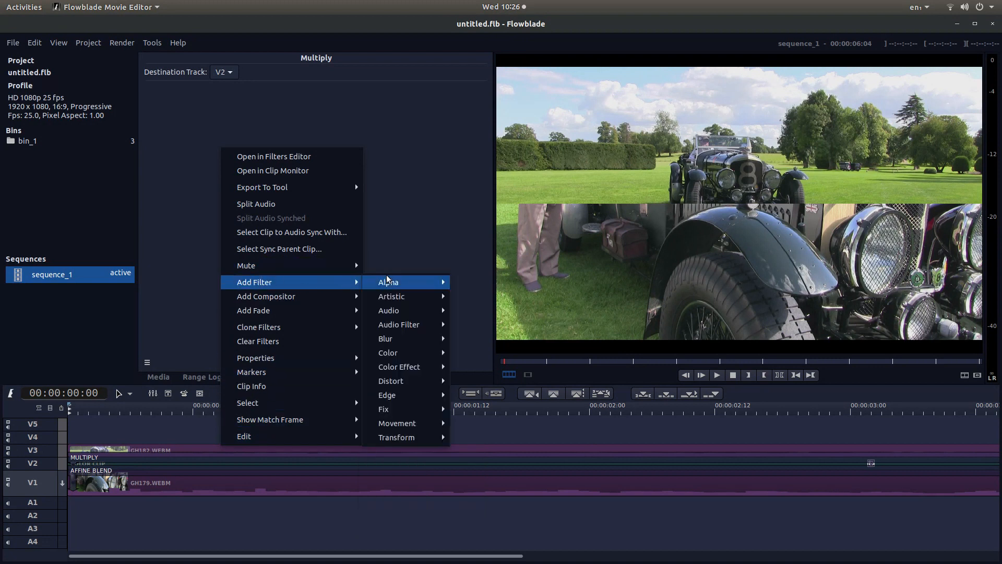
pyautogui.moveTo(397, 437)
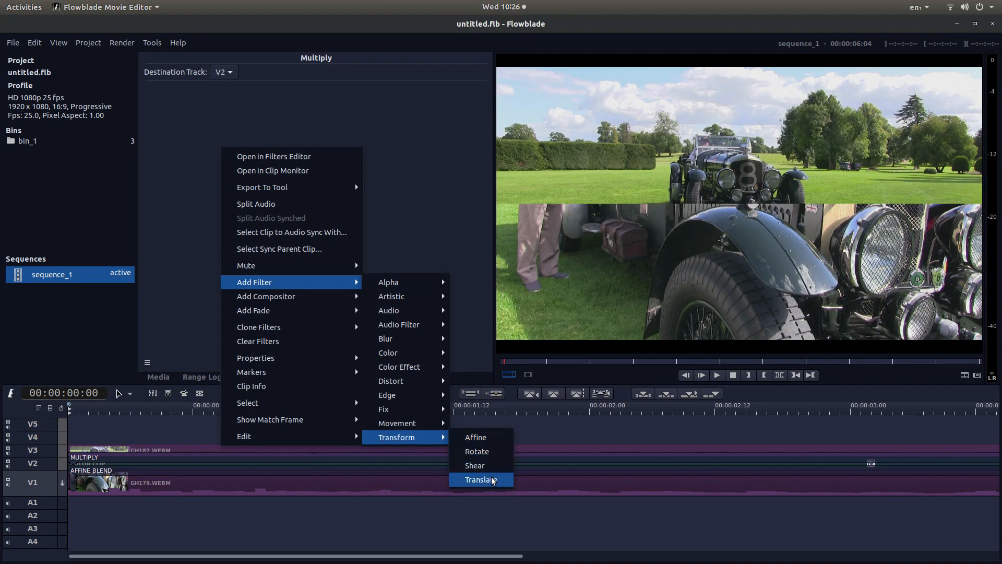
pyautogui.click(480, 479)
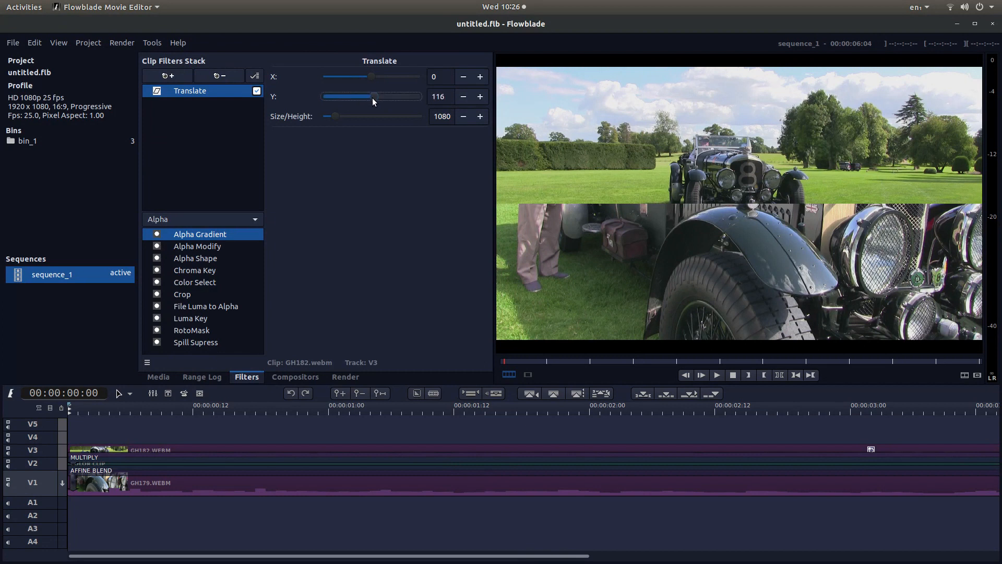
# Set GH182.webm's Translate Y offset to -200, raising the upper video.
pyautogui.moveTo(374, 96); pyautogui.dragTo(365, 96)
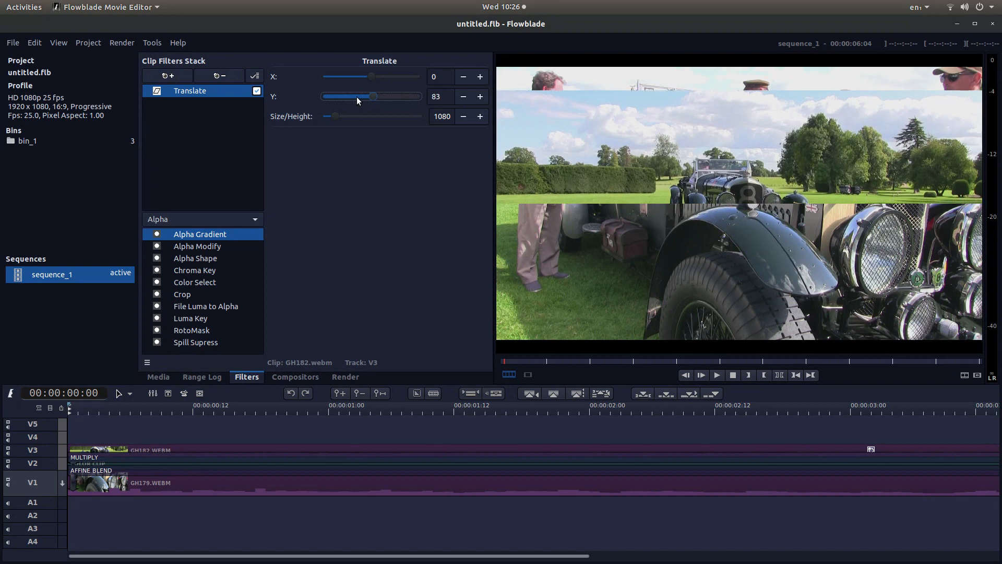
pyautogui.moveTo(373, 96); pyautogui.dragTo(346, 96)
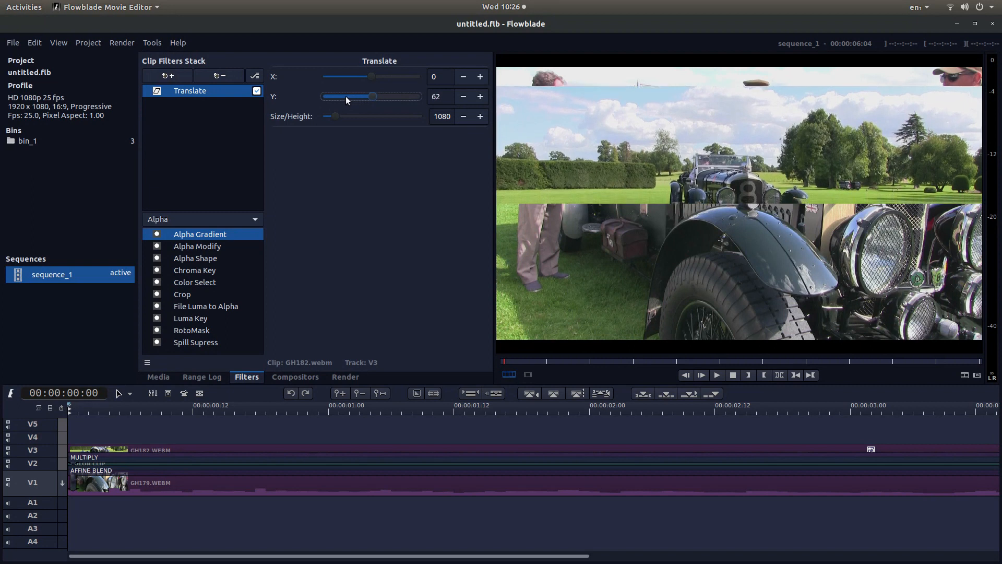
pyautogui.moveTo(372, 96); pyautogui.dragTo(358, 96)
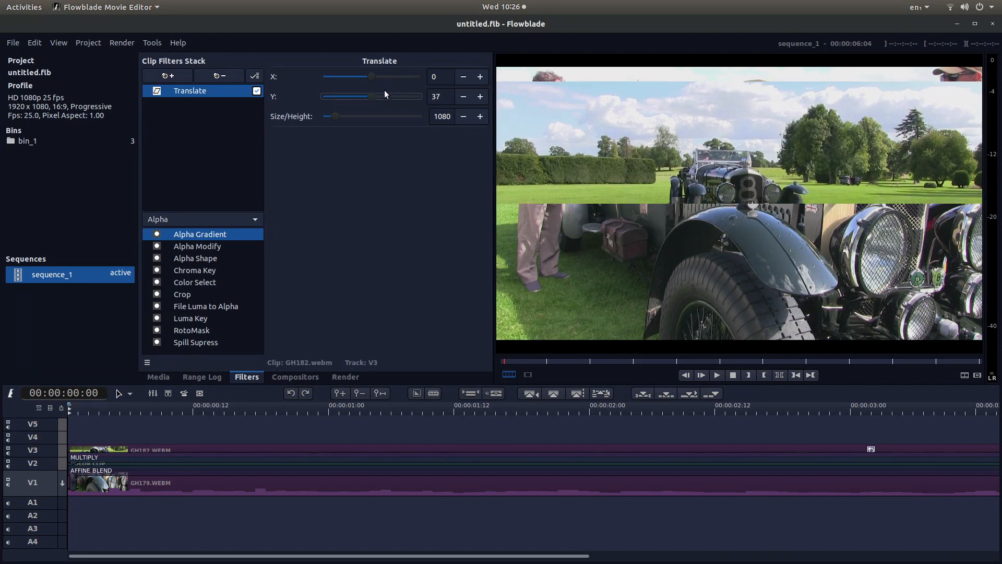
pyautogui.moveTo(374, 96); pyautogui.dragTo(364, 96)
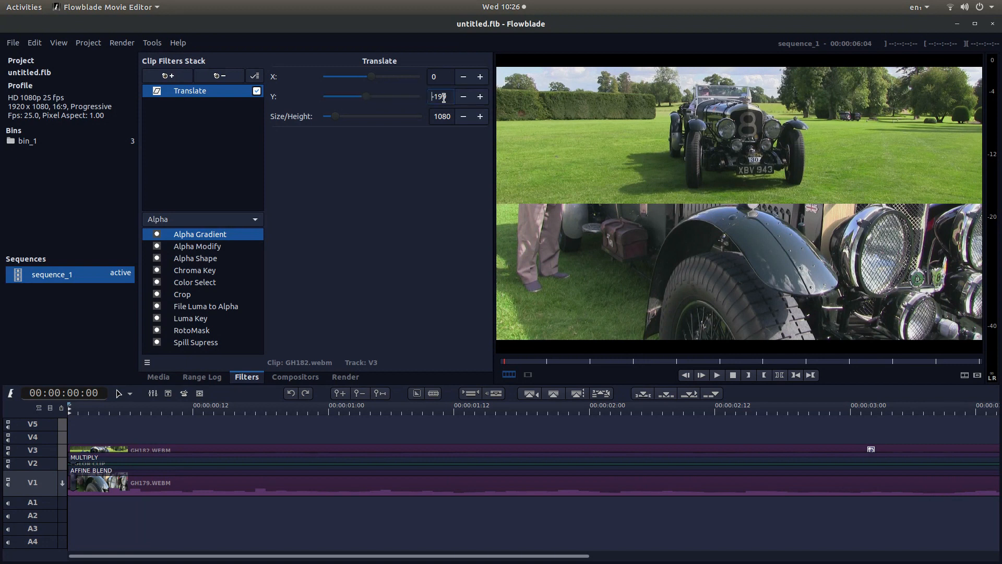
pyautogui.write('-200')
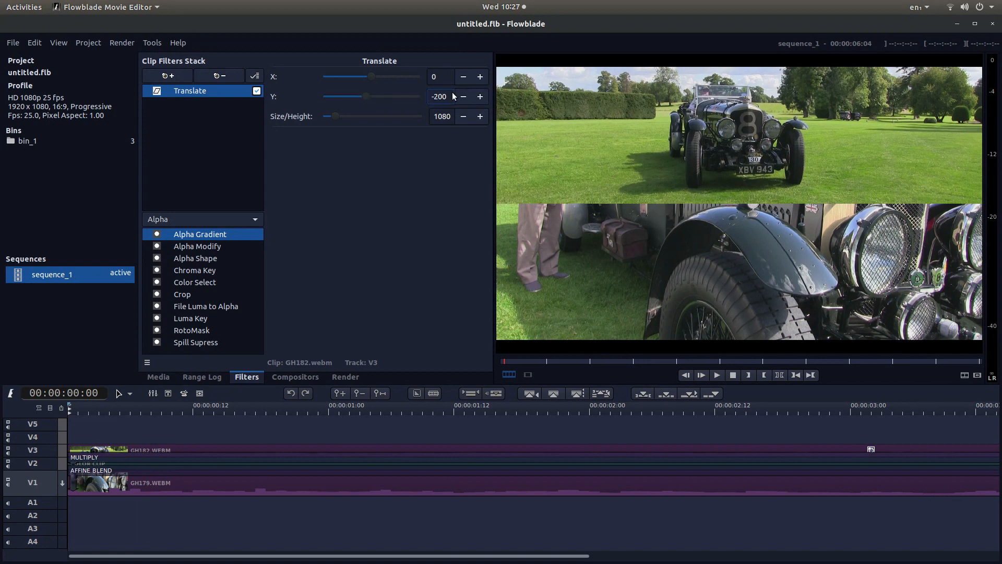
pyautogui.click(439, 96)
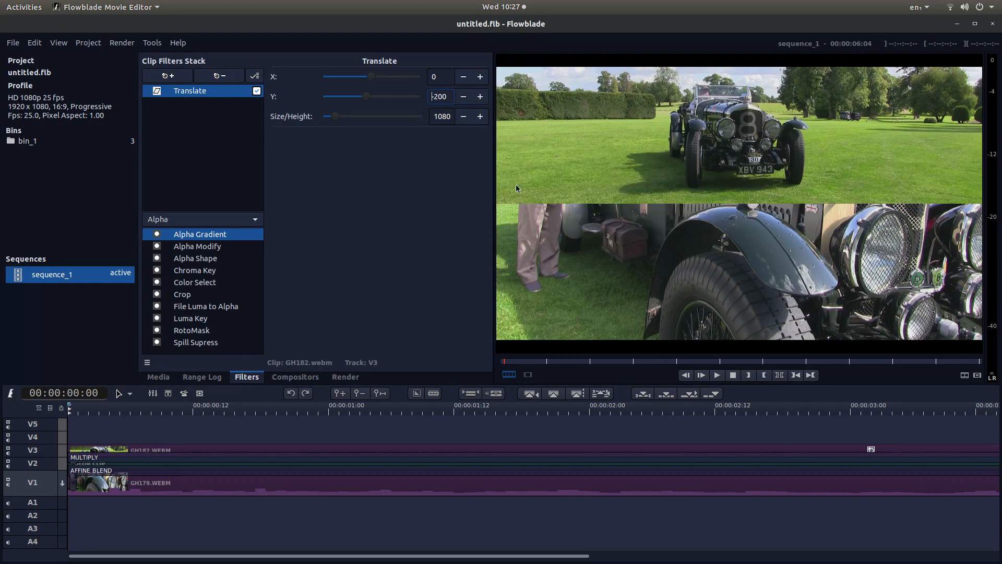
pyautogui.moveTo(413, 494)
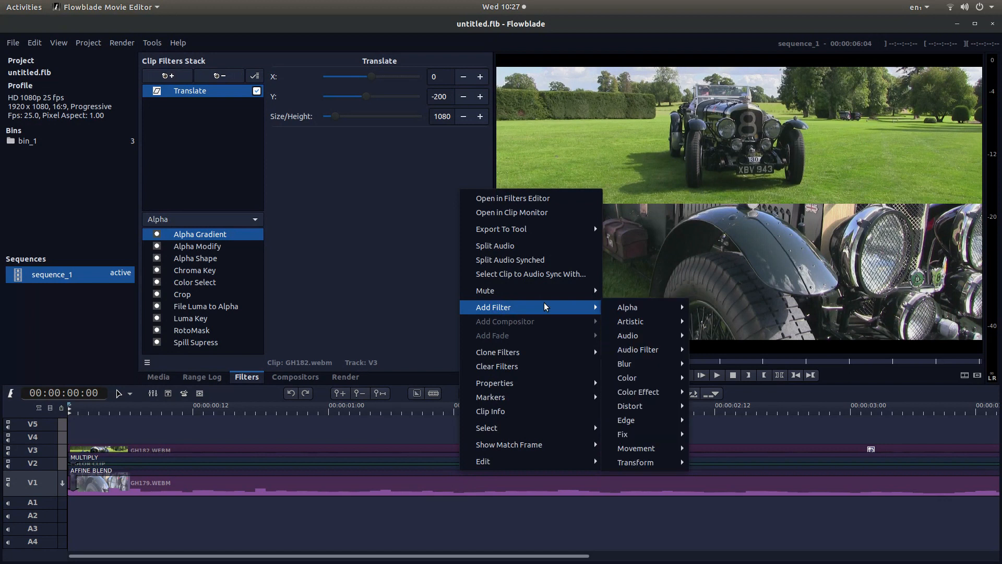
pyautogui.moveTo(635, 463)
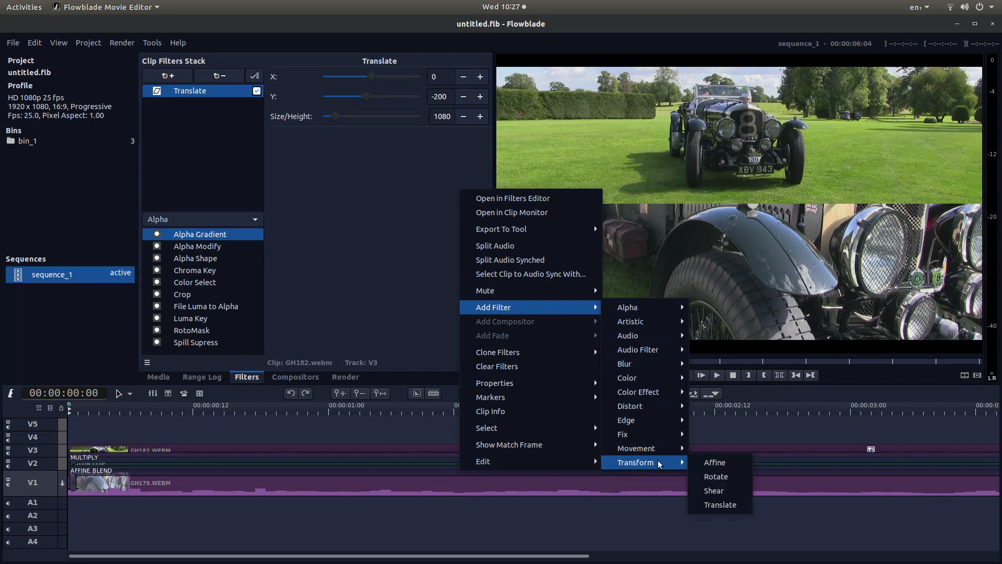
# Add a Translate filter to GH179.webm on V1 and nudge its Y offset downward.
pyautogui.click(719, 505)
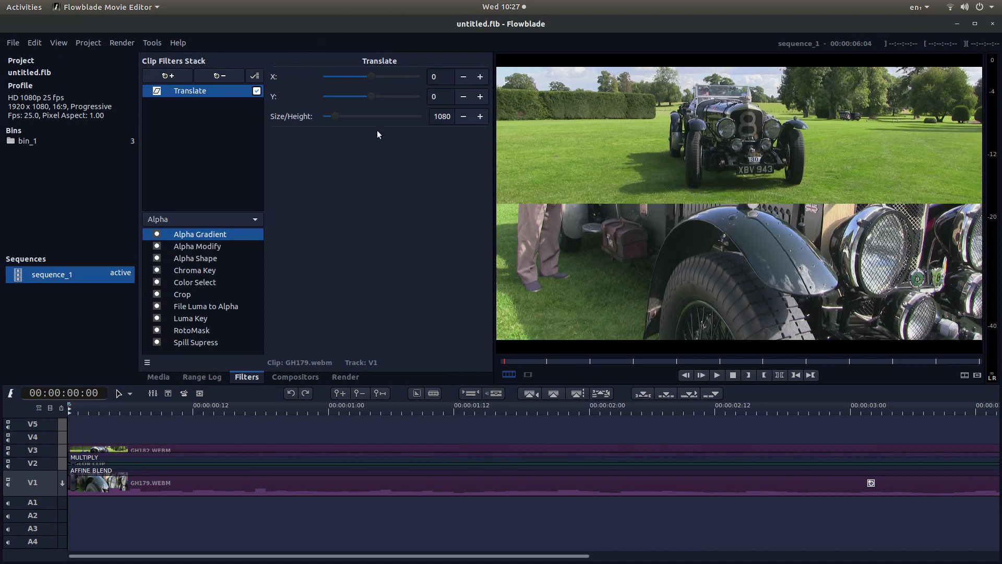
pyautogui.moveTo(372, 98)
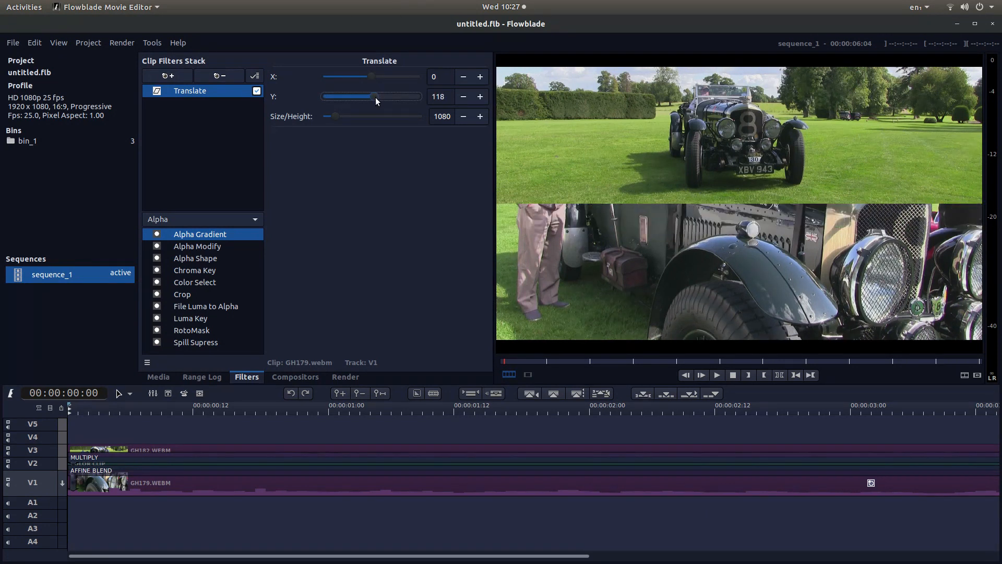
pyautogui.moveTo(373, 96); pyautogui.dragTo(377, 97)
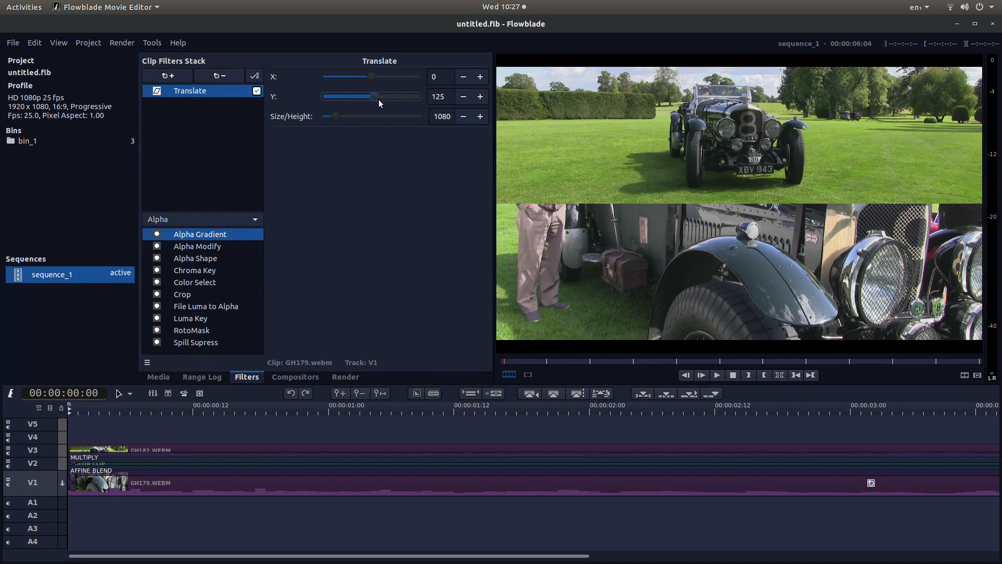
pyautogui.moveTo(373, 96); pyautogui.dragTo(381, 96)
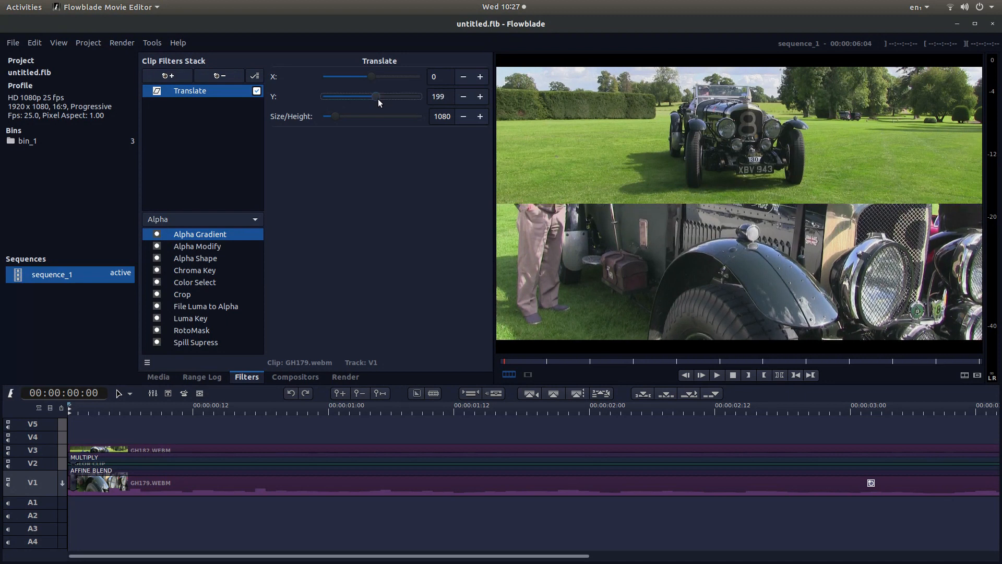
pyautogui.moveTo(375, 96); pyautogui.dragTo(381, 96)
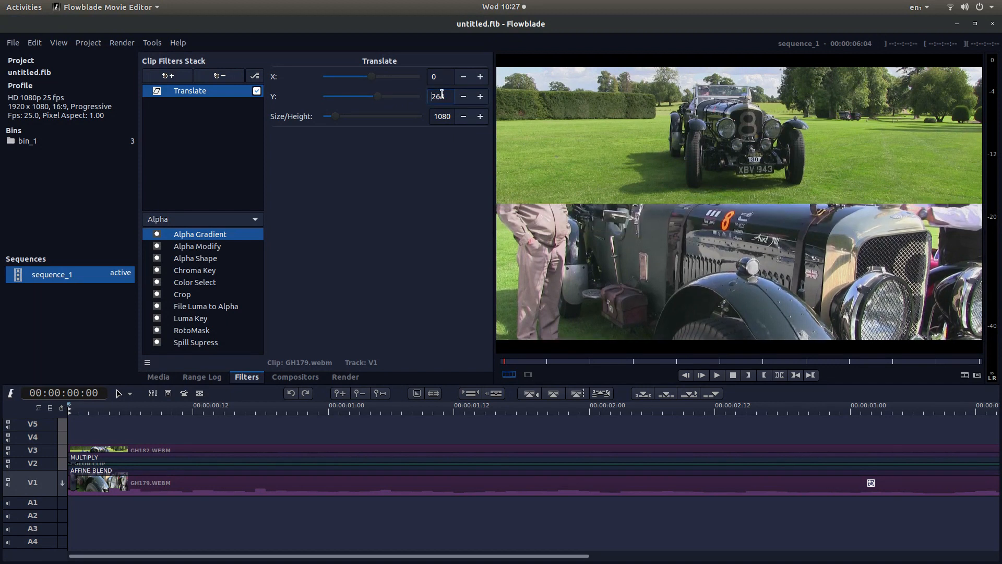
# Raise GH179.webm's Y offset through 269, 284, 345, 410 to 464, lowering the bottom video.
pyautogui.write('269')
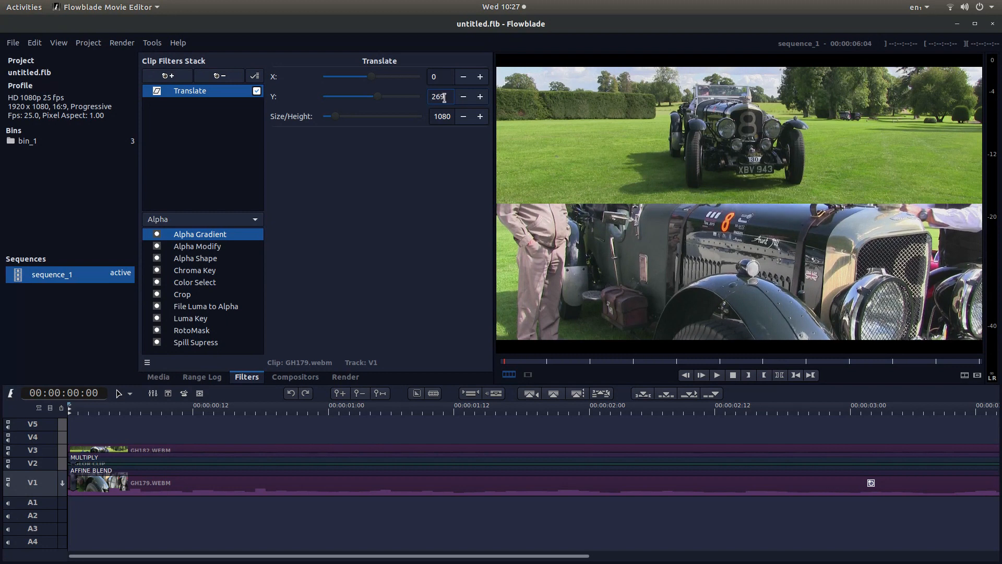
pyautogui.write('284')
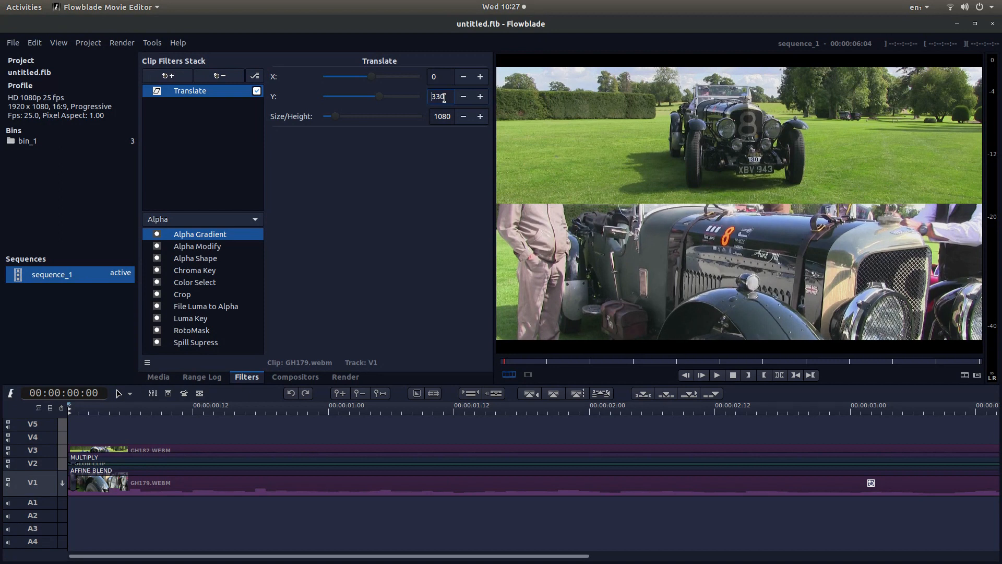
pyautogui.write('345')
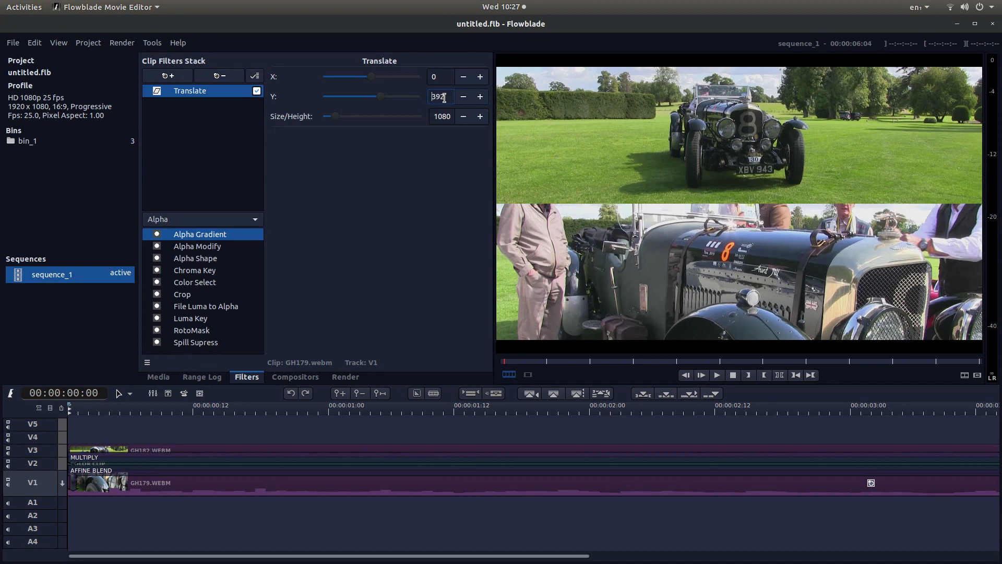
pyautogui.write('410')
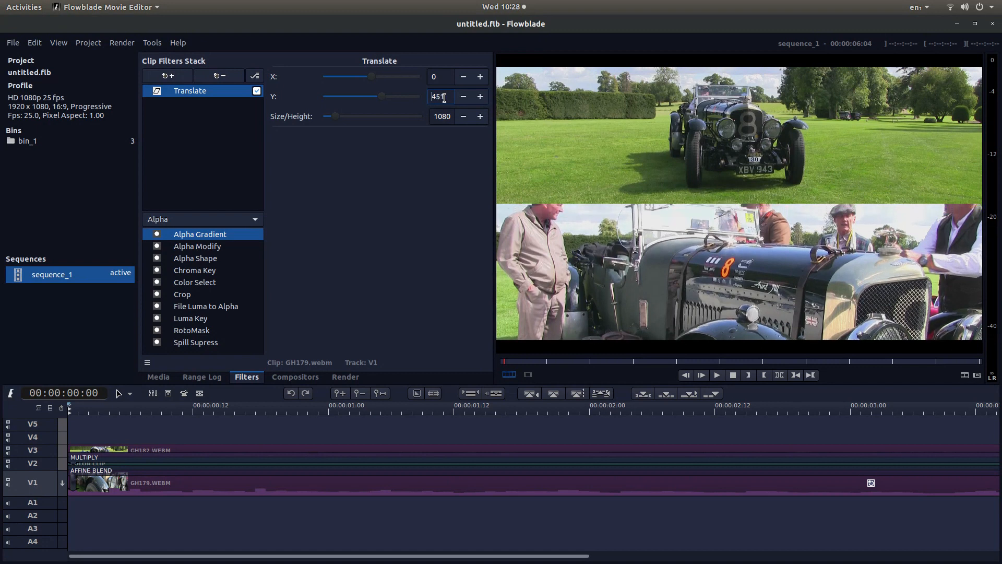
pyautogui.write('464')
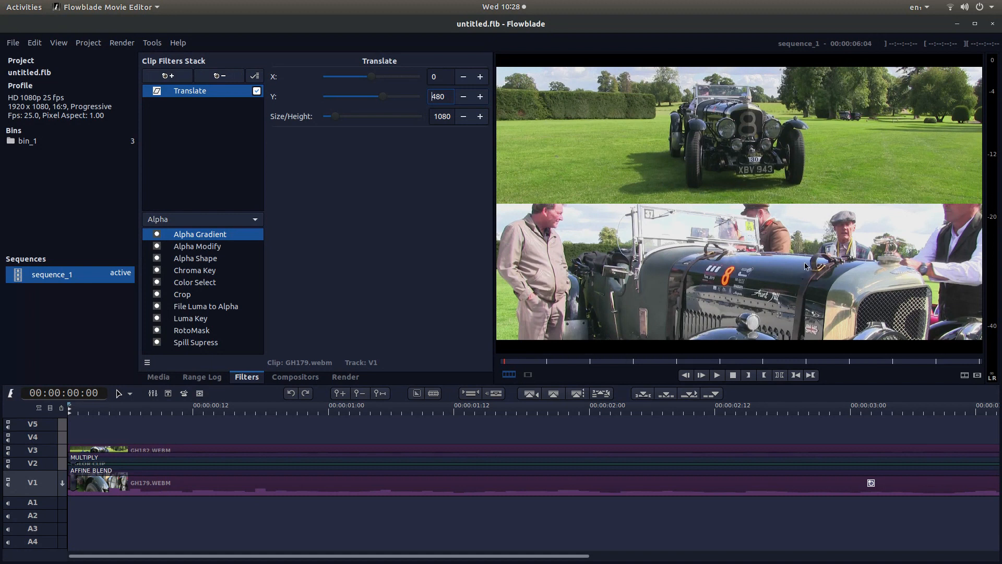
pyautogui.moveTo(789, 219)
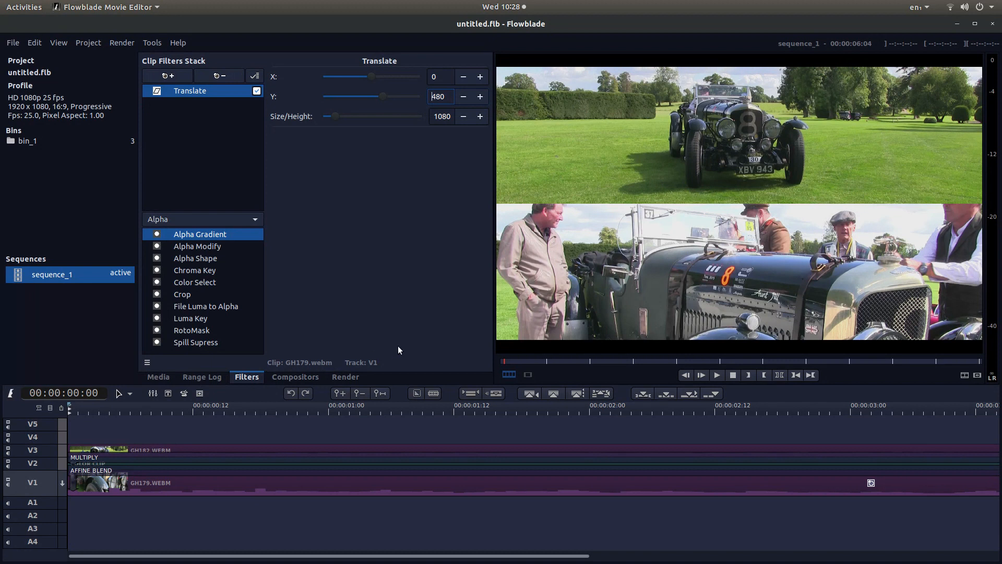
pyautogui.moveTo(430, 307)
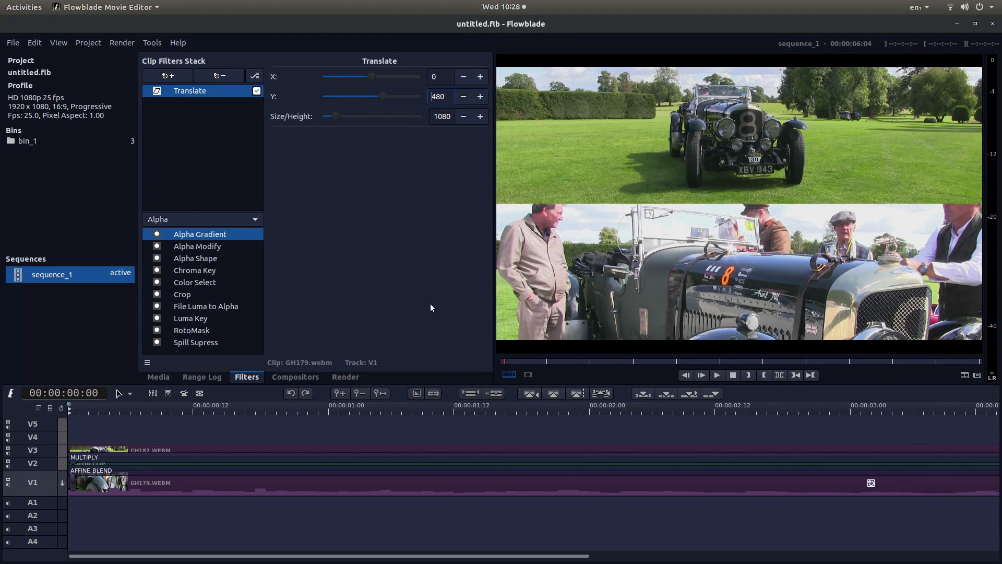
pyautogui.moveTo(401, 284)
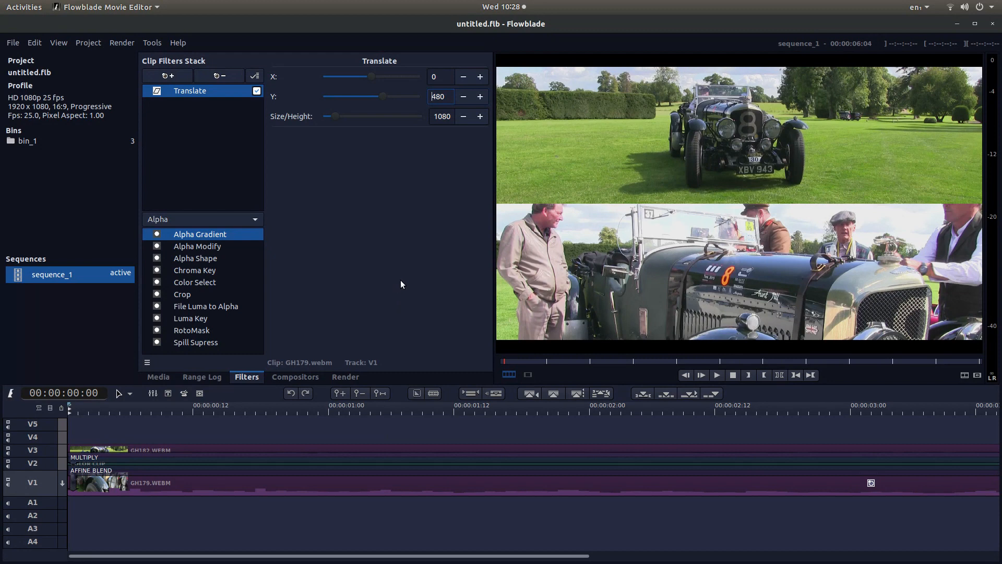